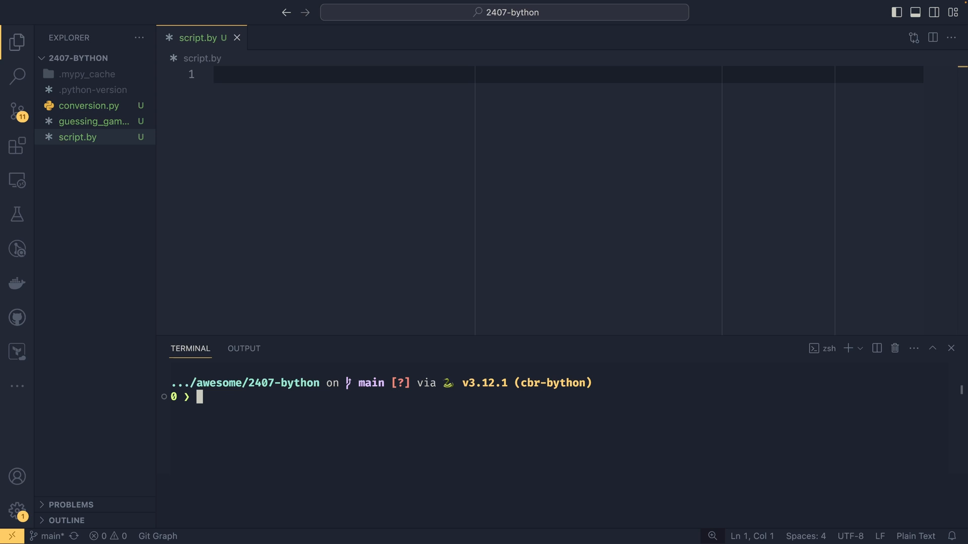
Step: Run pip install bython, confirming bython 0.8 is already installed
{"action": "type", "text": "pip"}
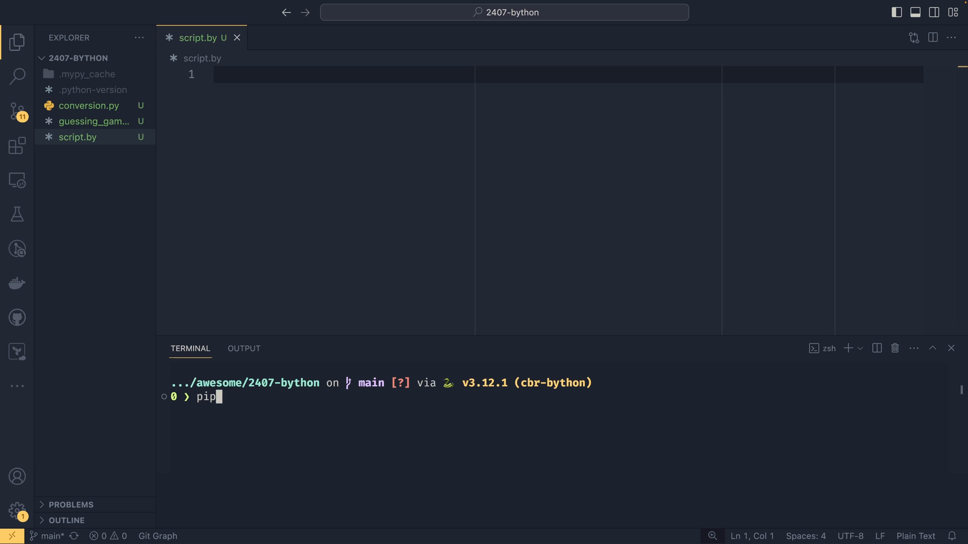
{"action": "type", "text": "instal byt"}
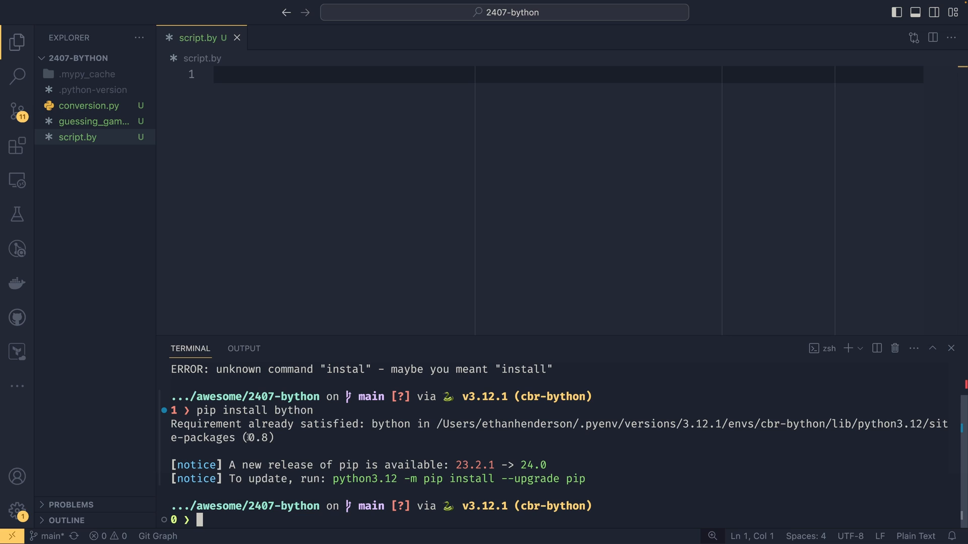
{"action": "mouse_move", "coordinate": [280, 438]}
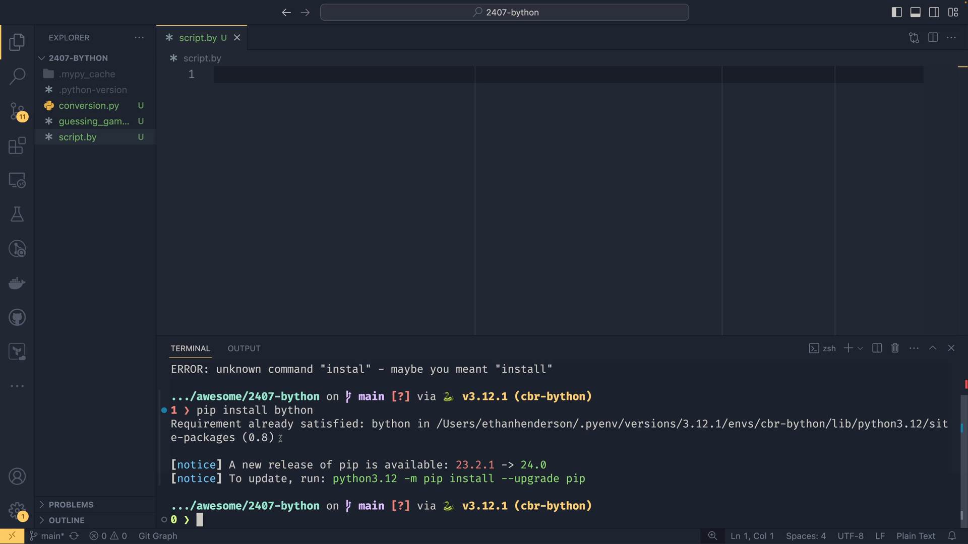
{"action": "mouse_move", "coordinate": [302, 436]}
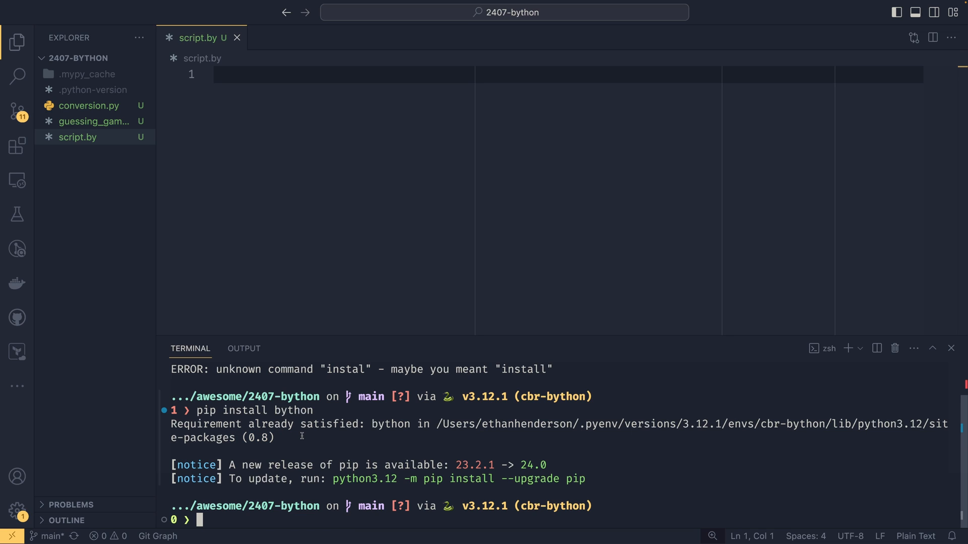
{"action": "mouse_move", "coordinate": [327, 245]}
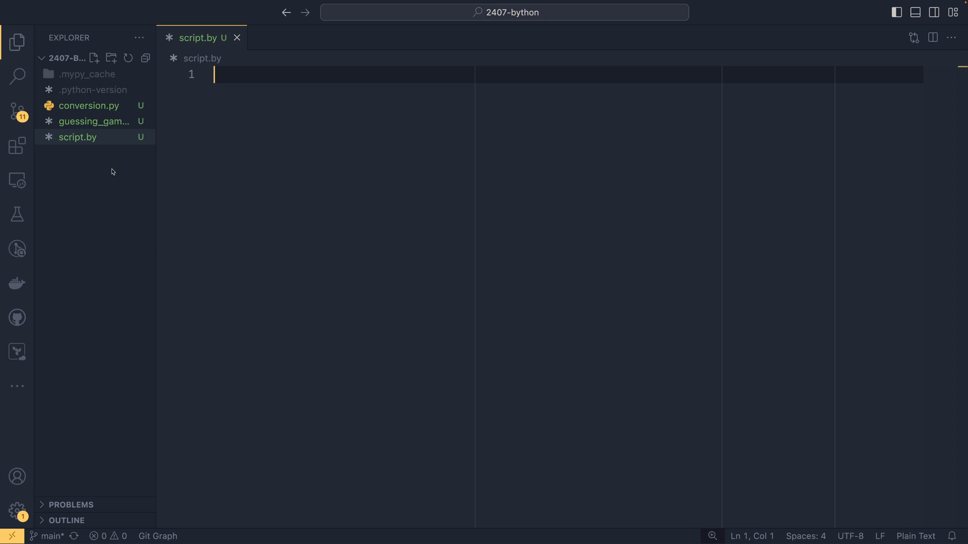
{"action": "mouse_move", "coordinate": [77, 137]}
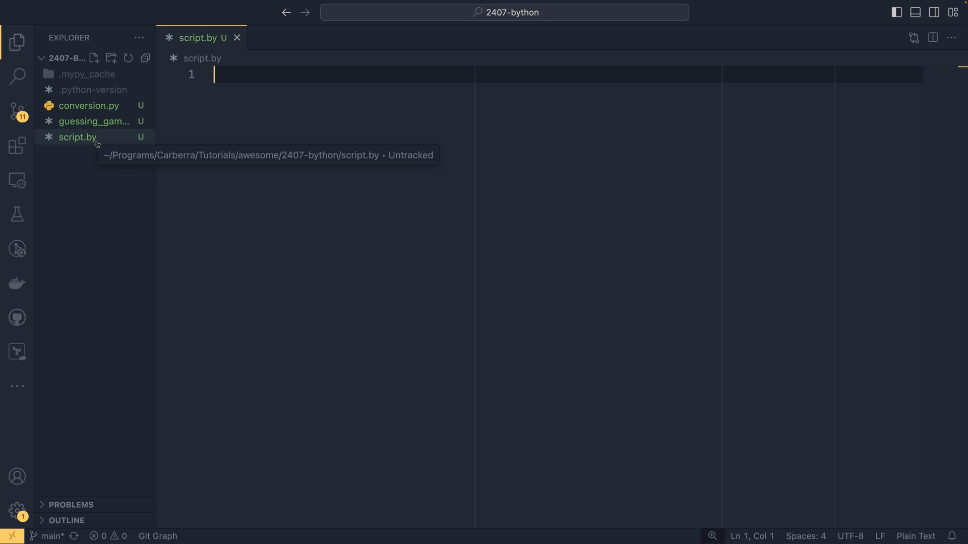
{"action": "mouse_move", "coordinate": [101, 215]}
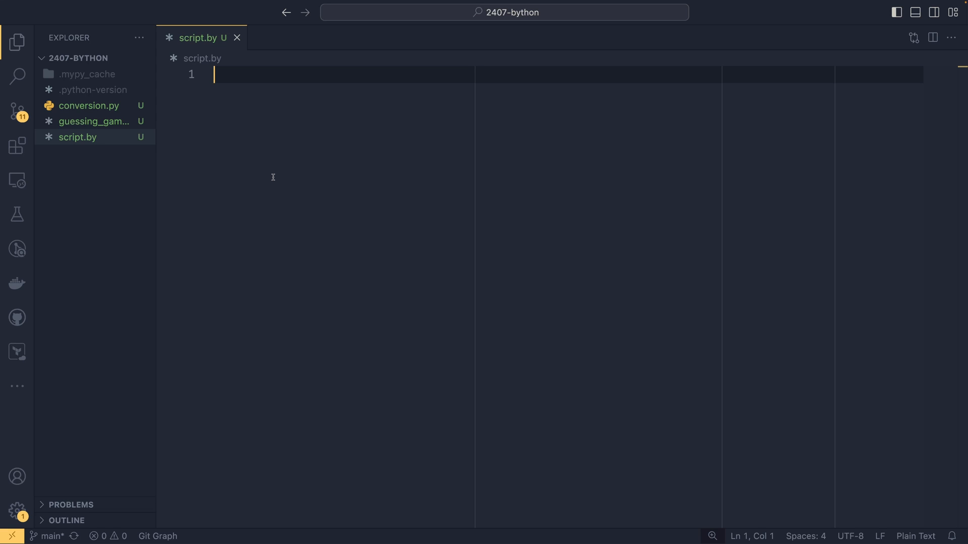
Step: Write def print_message(num_of_times) looping over range(num_of_times) printing "Bython is awesome!"
{"action": "type", "text": "def"}
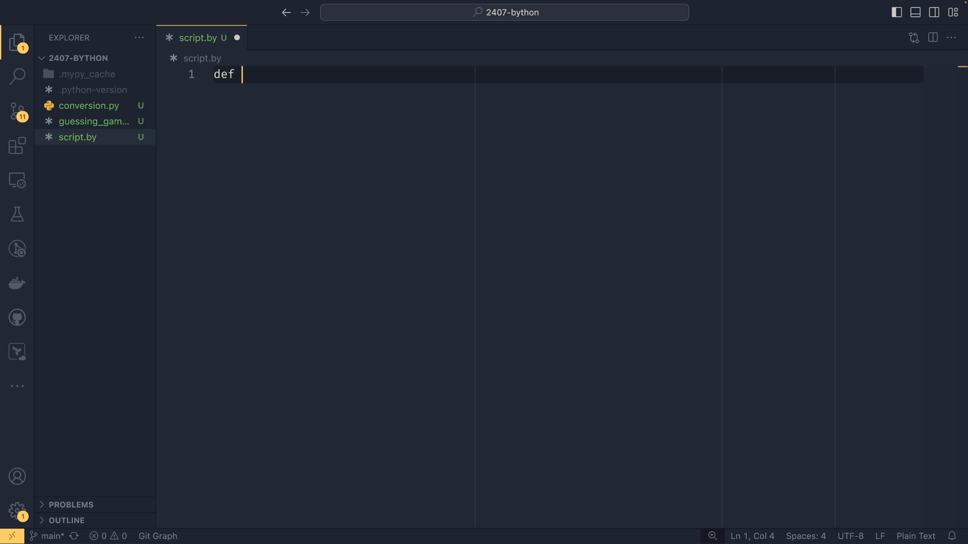
{"action": "type", "text": "print_me"}
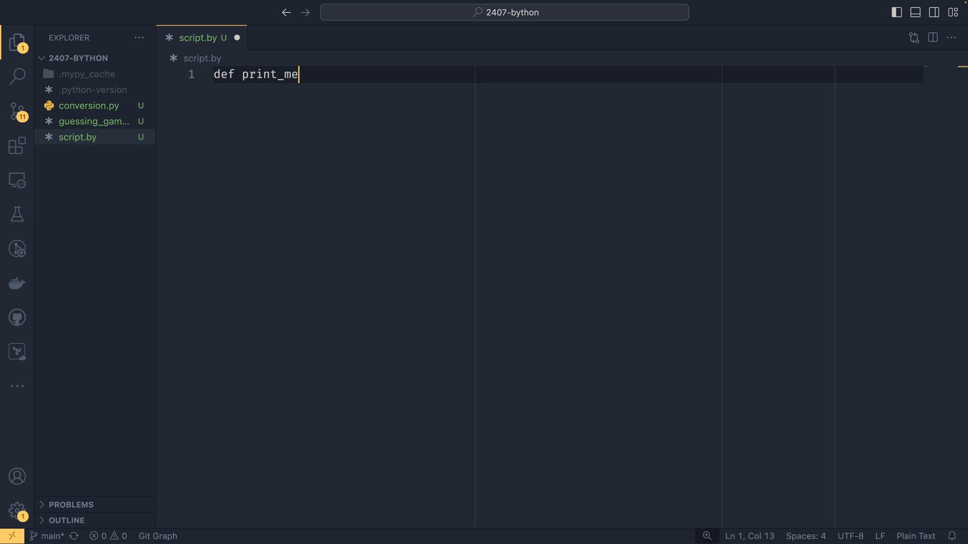
{"action": "type", "text": "ssage()"}
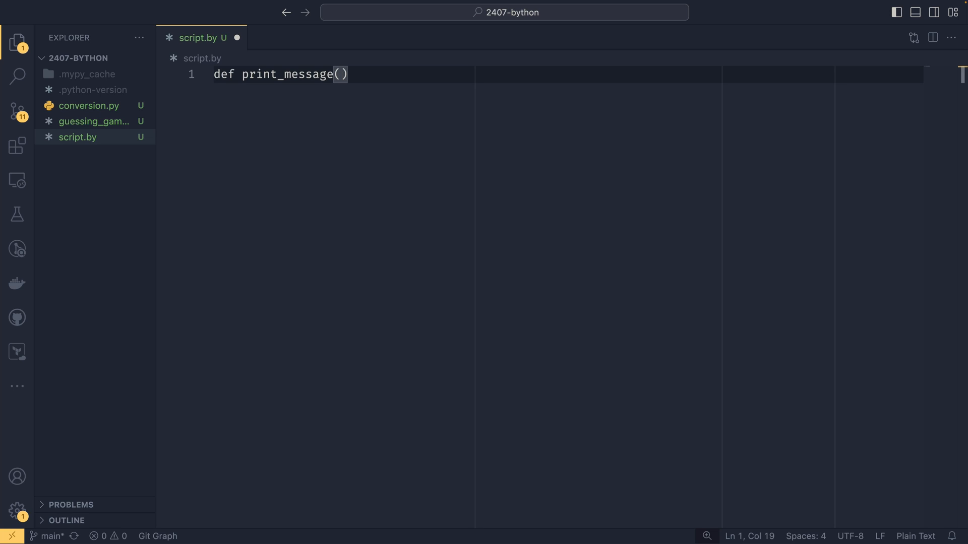
{"action": "type", "text": "num_of_times"}
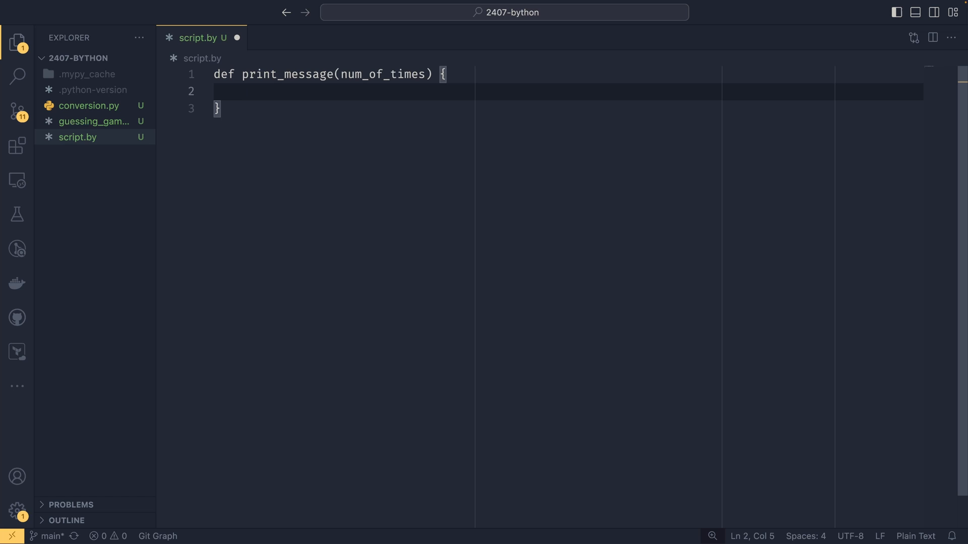
{"action": "type", "text": "for"}
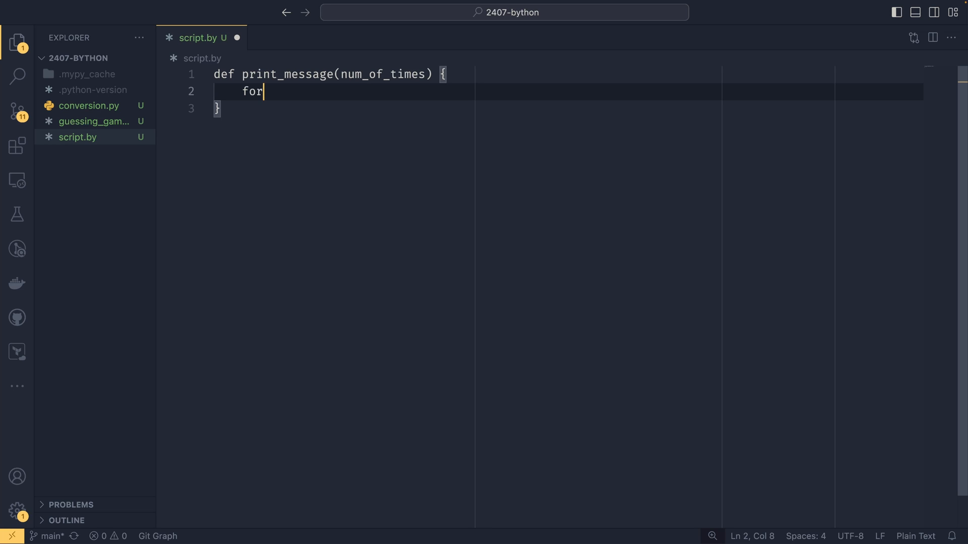
{"action": "type", "text": "i in range"}
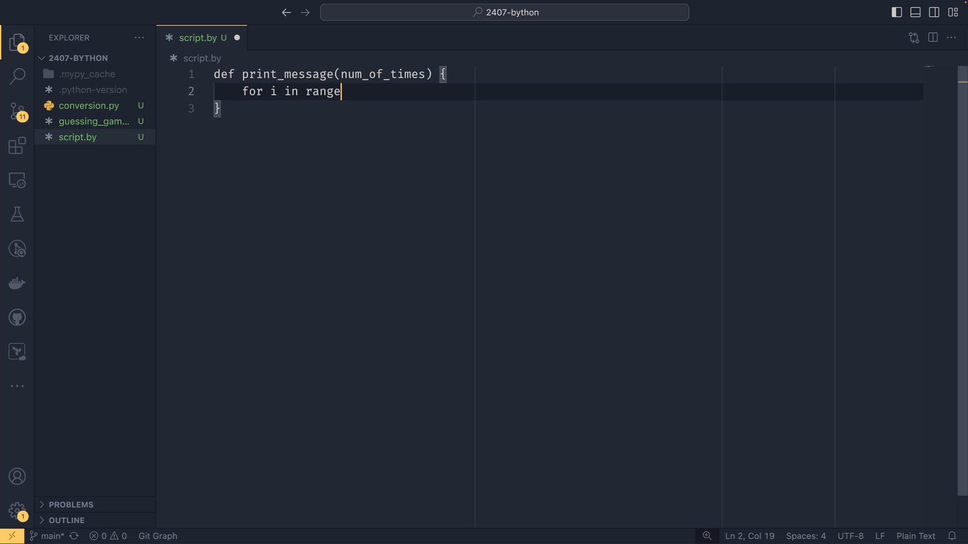
{"action": "type", "text": "(num_of_times) {"}
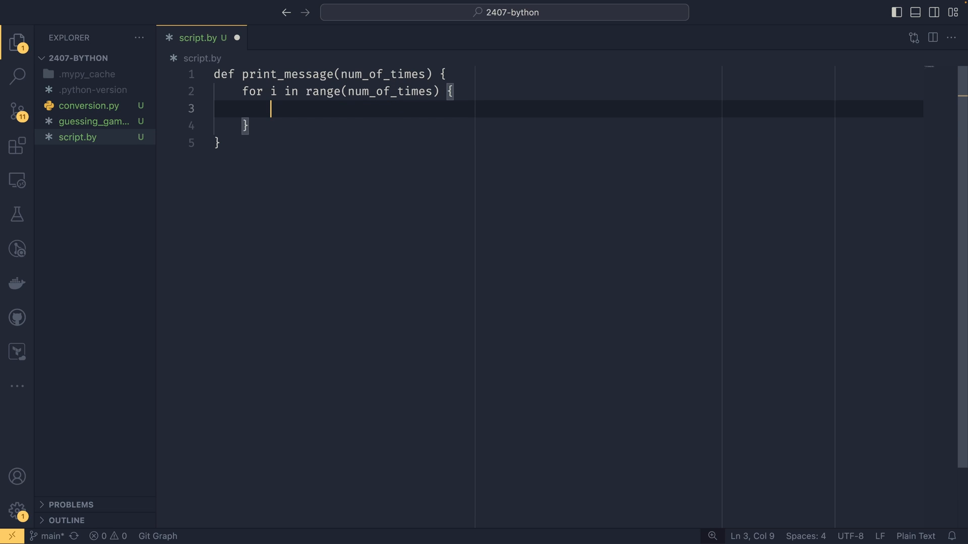
{"action": "type", "text": "print(\""}
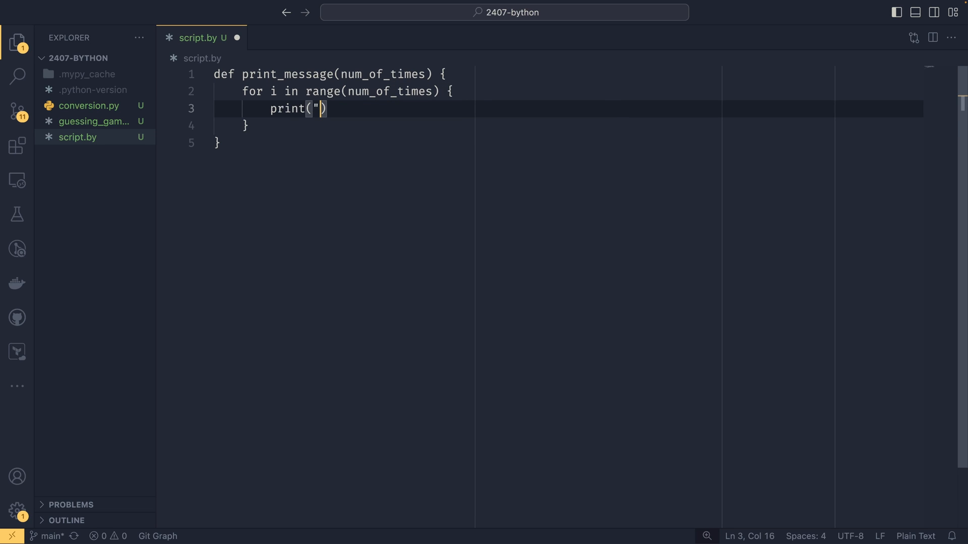
{"action": "type", "text": "Bython is awe"}
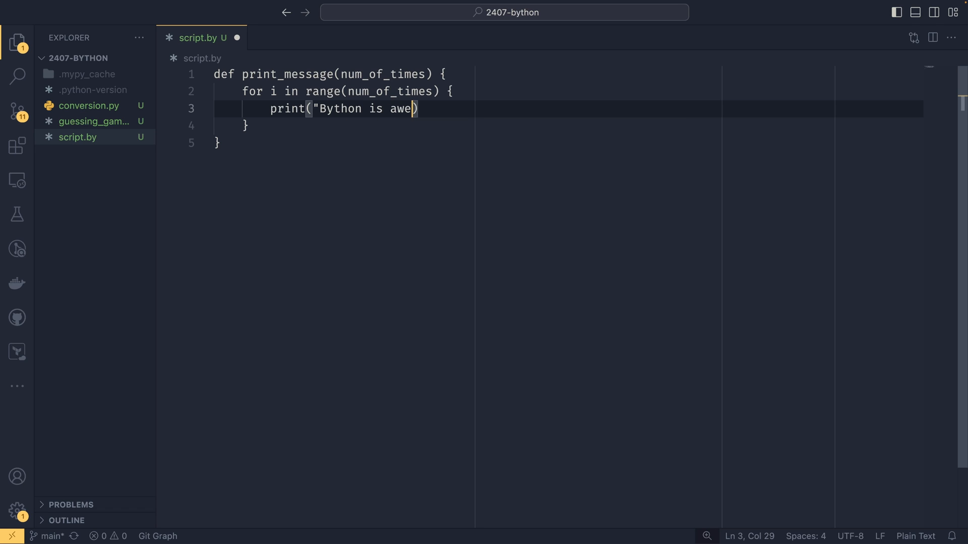
{"action": "type", "text": "some!\");"}
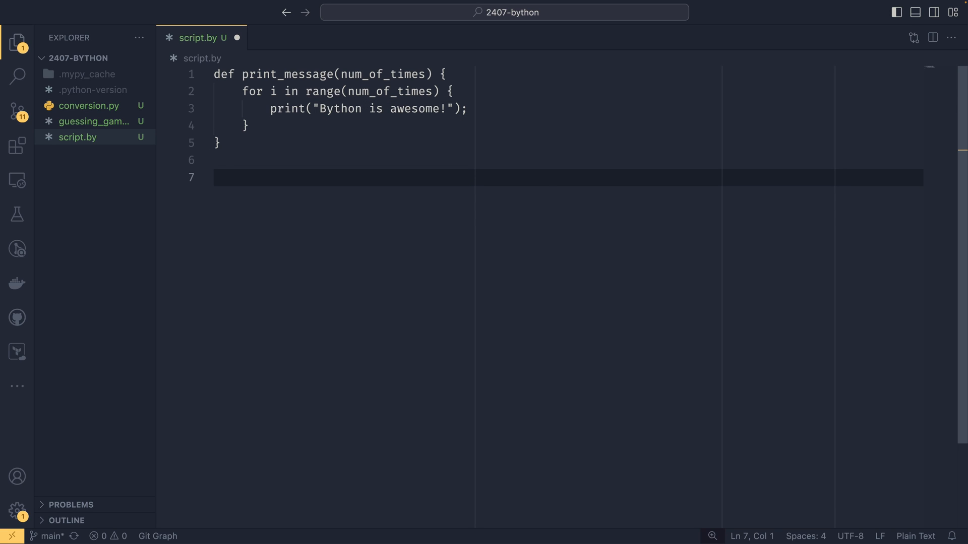
Step: Add an if __name__ == "__main__" block calling print_message(10) and save script.by
{"action": "type", "text": "if __name__ =="}
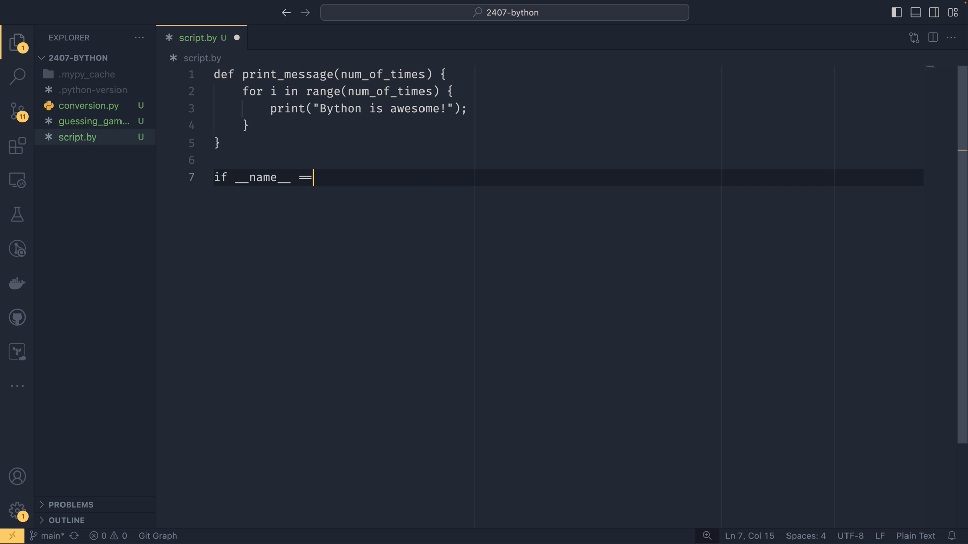
{"action": "type", "text": "\"__main__\""}
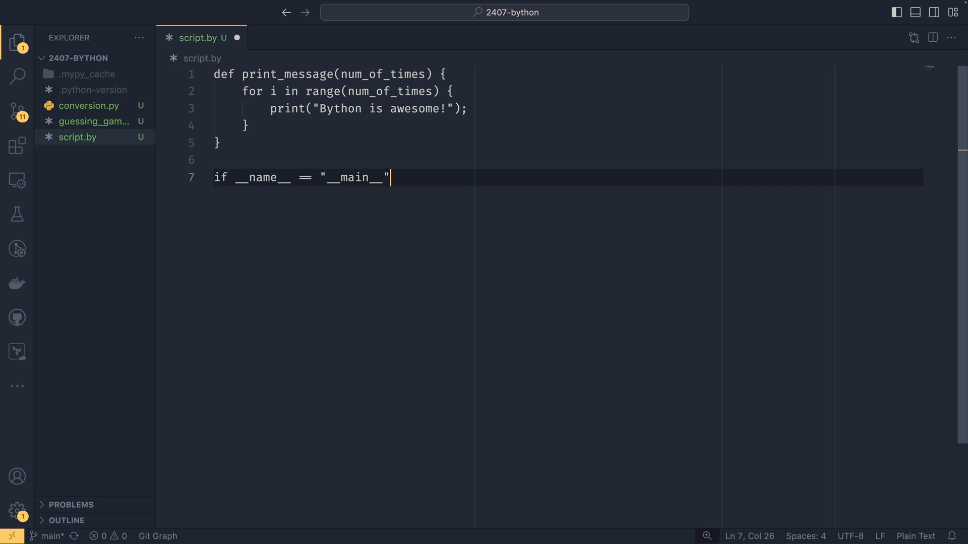
{"action": "type", "text": "{"}
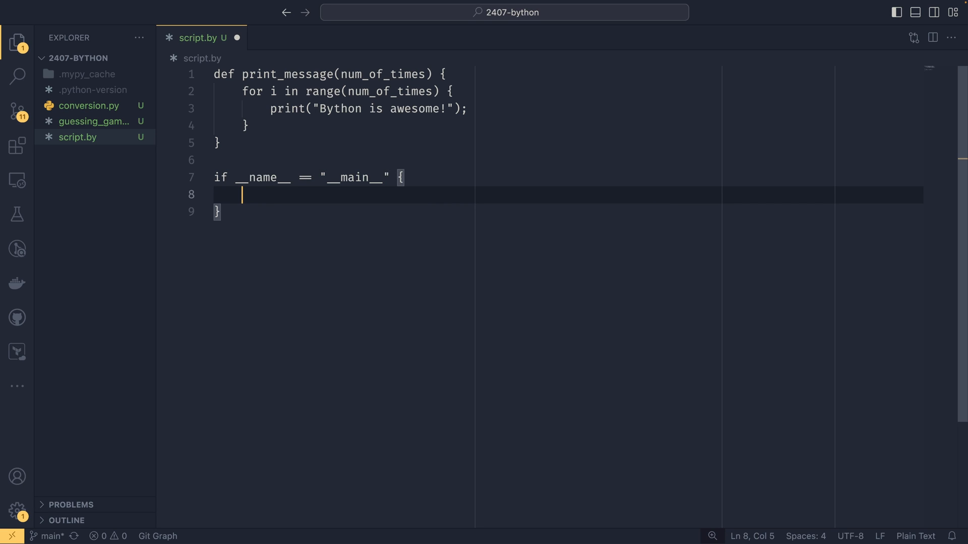
{"action": "type", "text": "print_message()"}
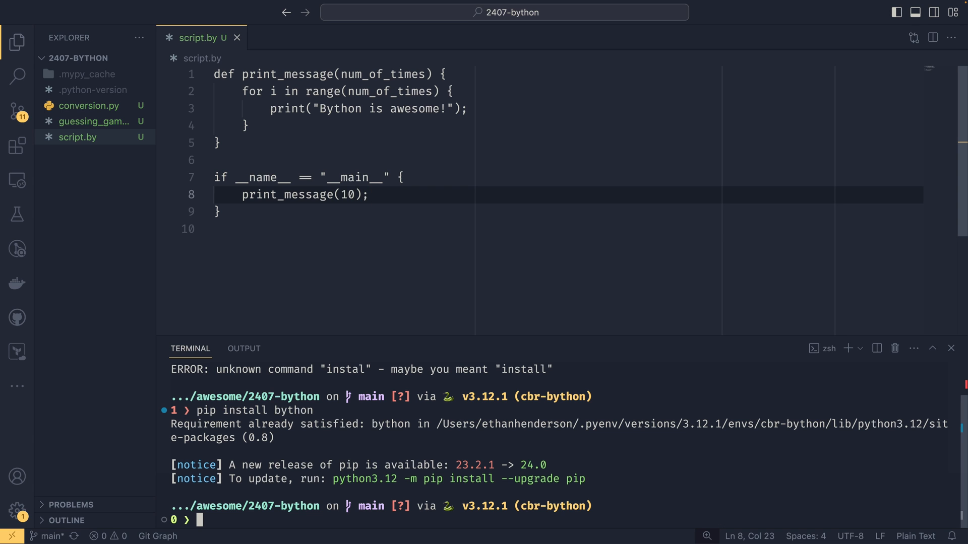
Step: Run bython script.by so "Bython is awesome!" prints repeatedly
{"action": "type", "text": "byt"}
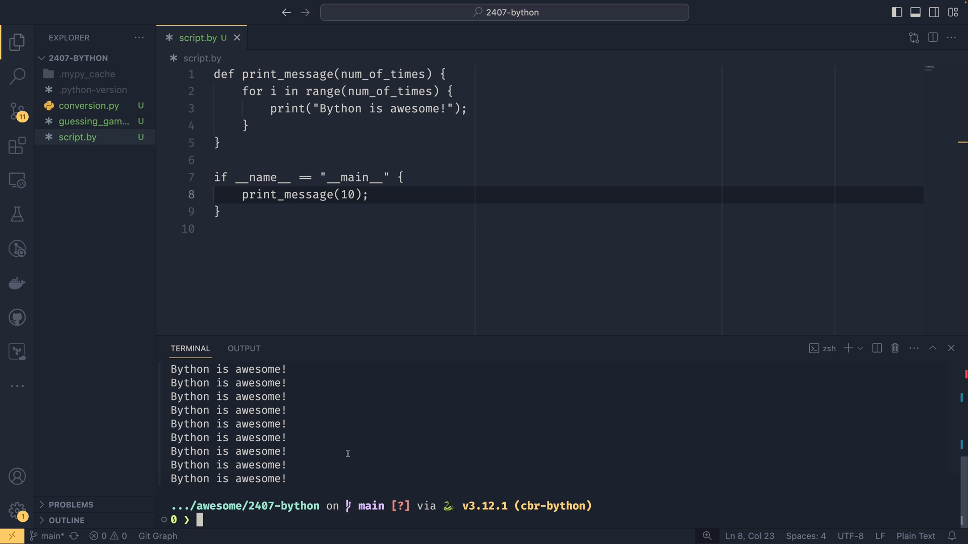
{"action": "type", "text": "bython -c"}
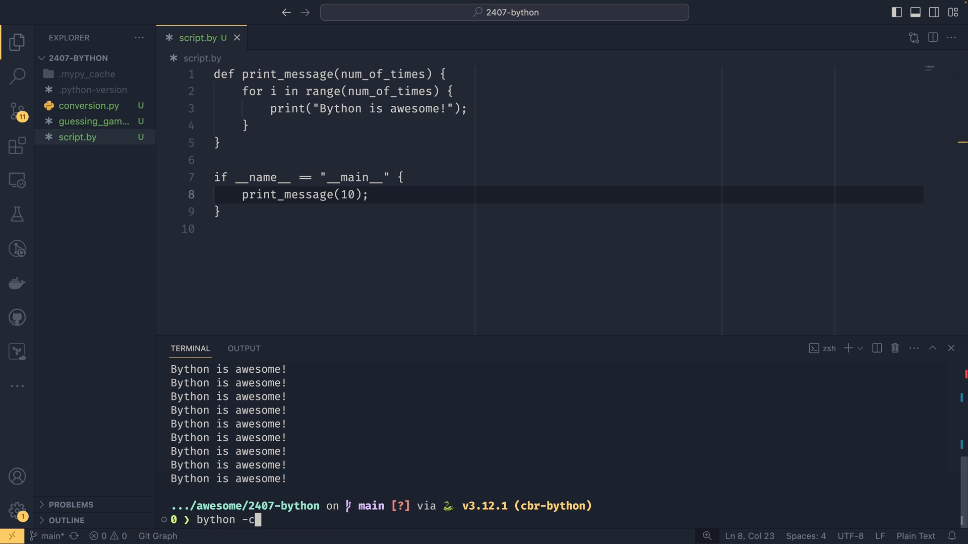
Step: Compile script.by with bython -c into script.py and open the generated file
{"action": "type", "text": "script.by"}
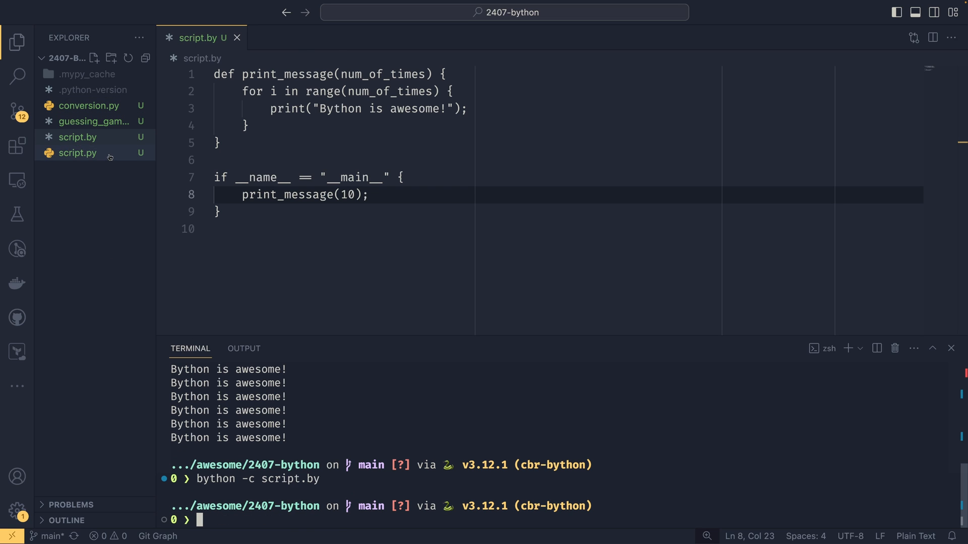
{"action": "left_click", "coordinate": [77, 152]}
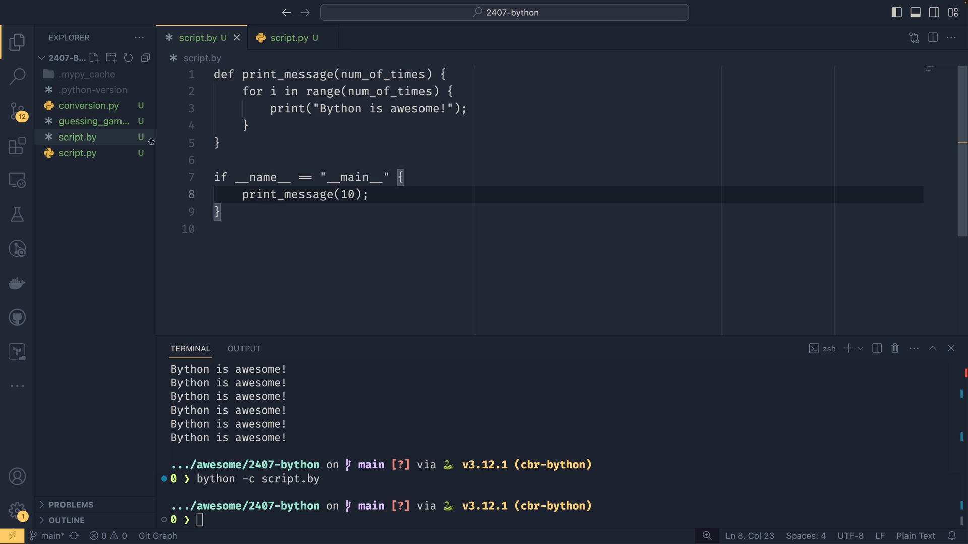
Step: Switch between the script.by and script.py tabs to compare the Bython and Python versions
{"action": "left_click", "coordinate": [287, 38]}
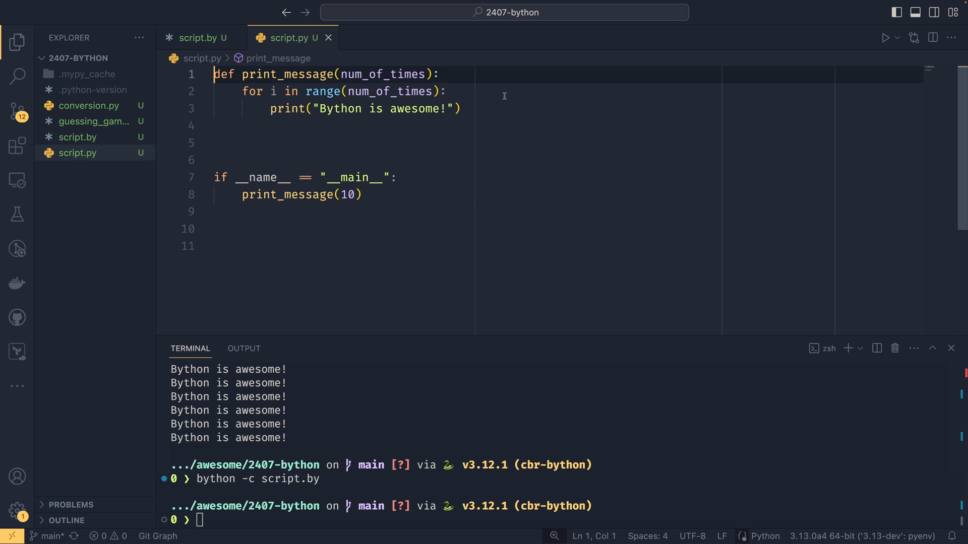
{"action": "mouse_move", "coordinate": [417, 118]}
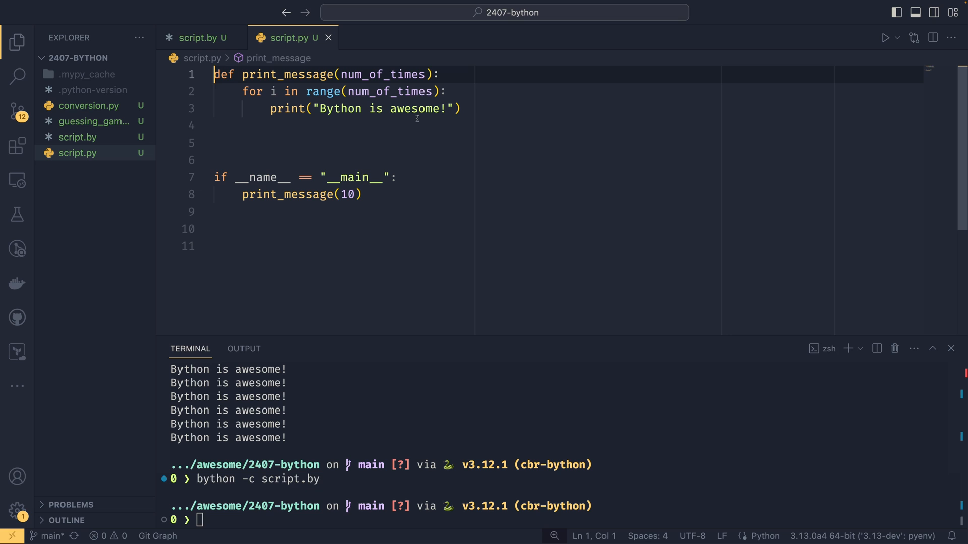
{"action": "mouse_move", "coordinate": [309, 150]}
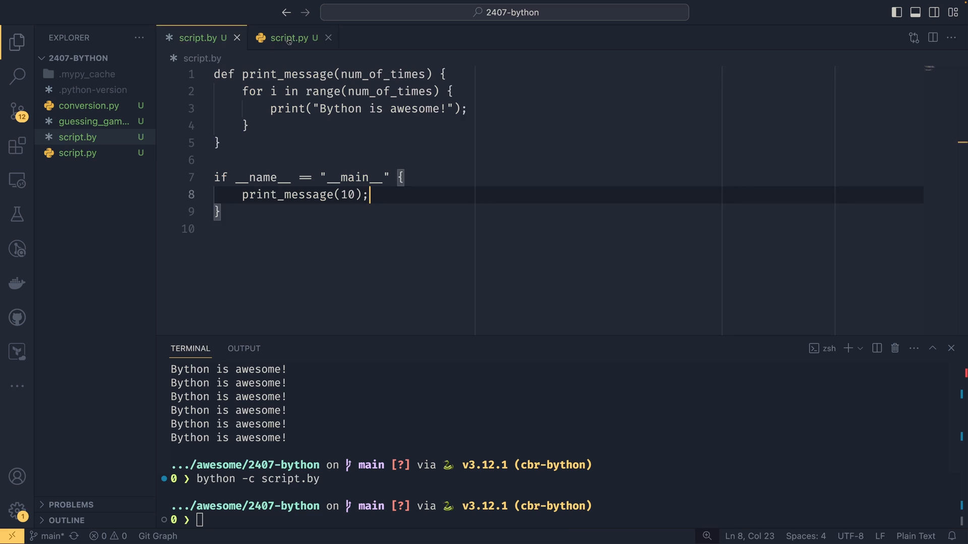
{"action": "left_click", "coordinate": [288, 38]}
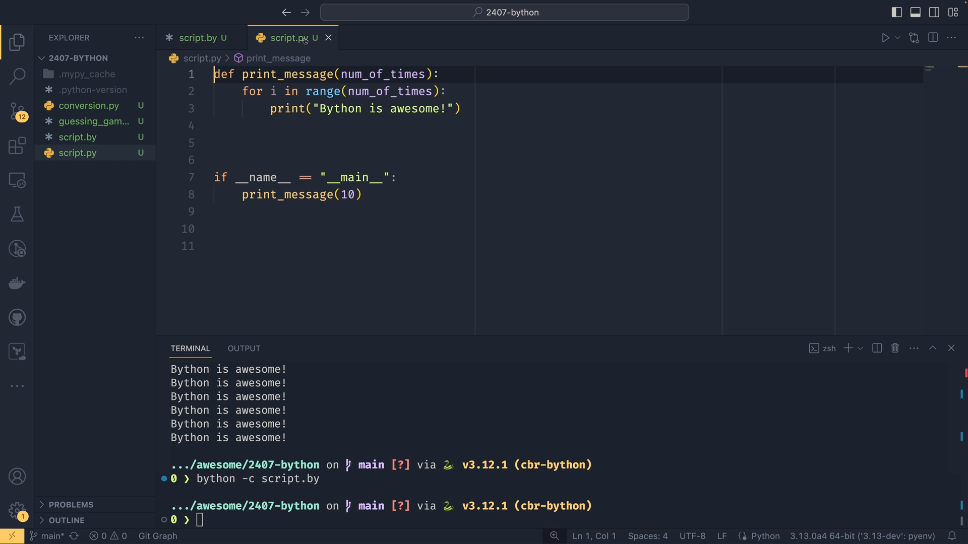
{"action": "left_click", "coordinate": [198, 38]}
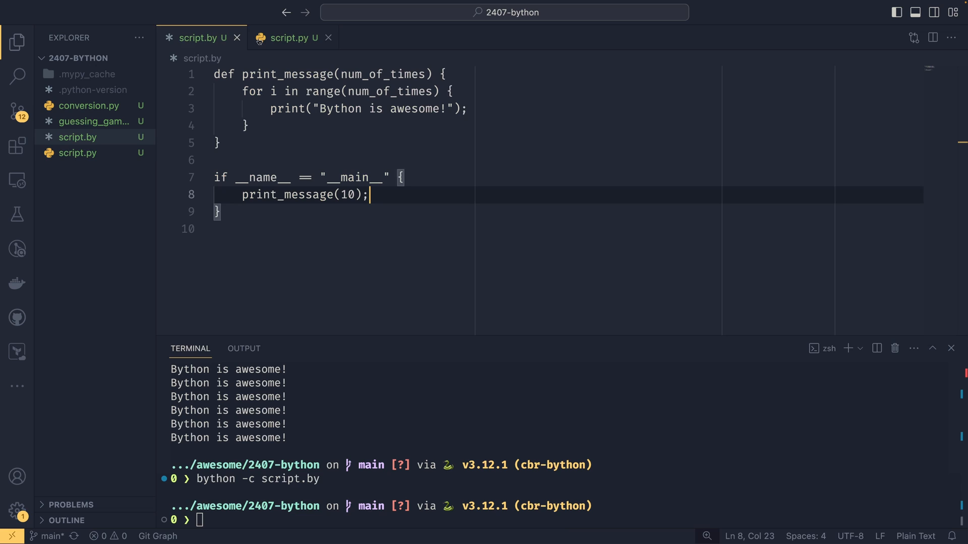
{"action": "left_click", "coordinate": [288, 38]}
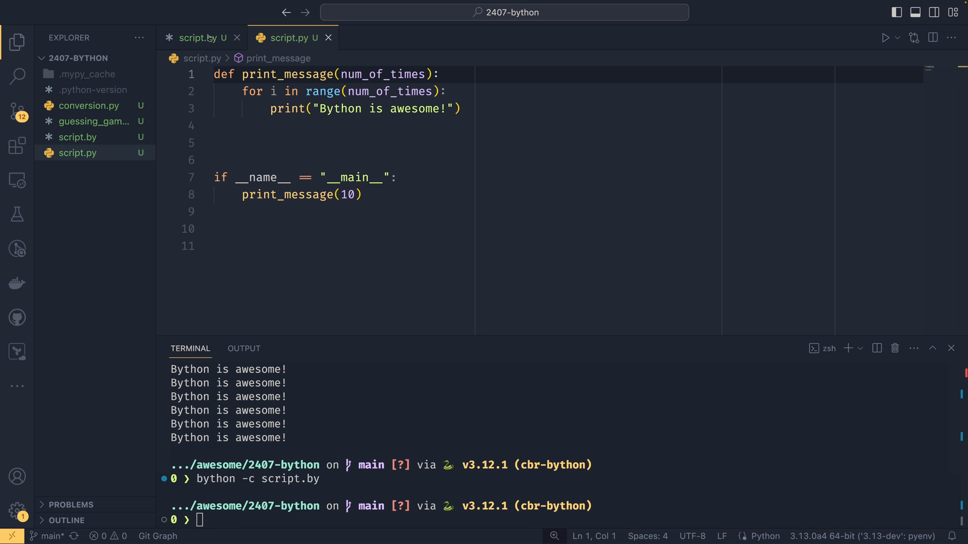
{"action": "left_click", "coordinate": [194, 38]}
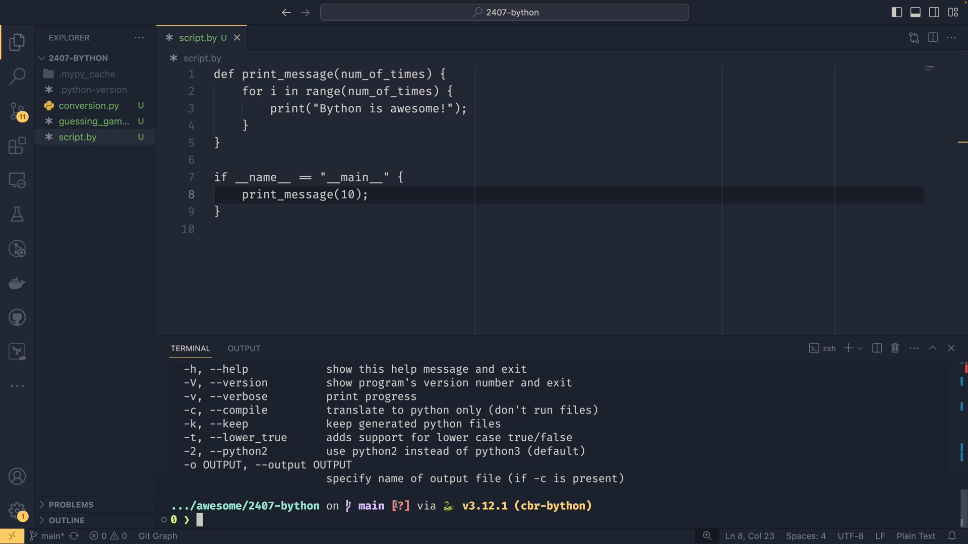
Step: Delete script.py and run bython -h to display Bython's help
{"action": "type", "text": "bython -h"}
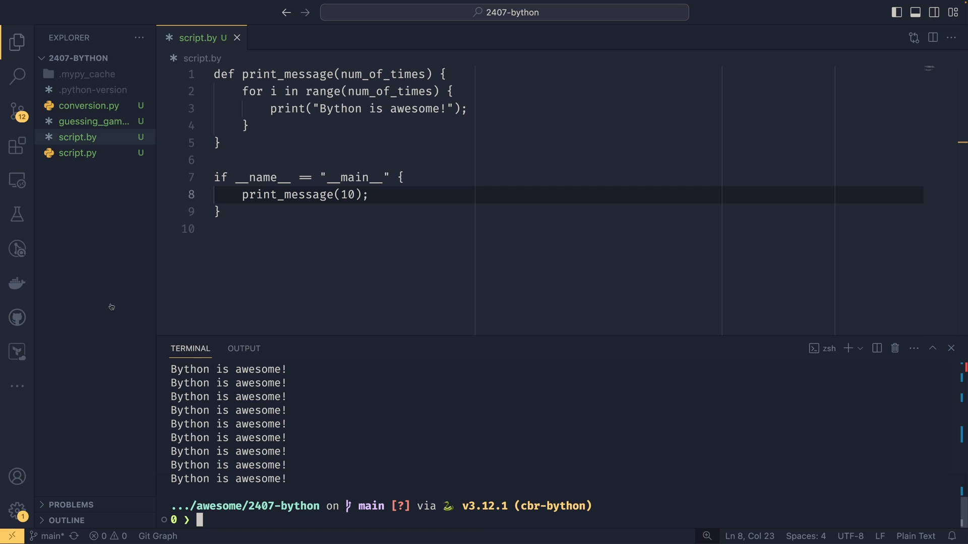
Step: Open the regenerated script.py from the Explorer, then close its tab
{"action": "left_click", "coordinate": [78, 152]}
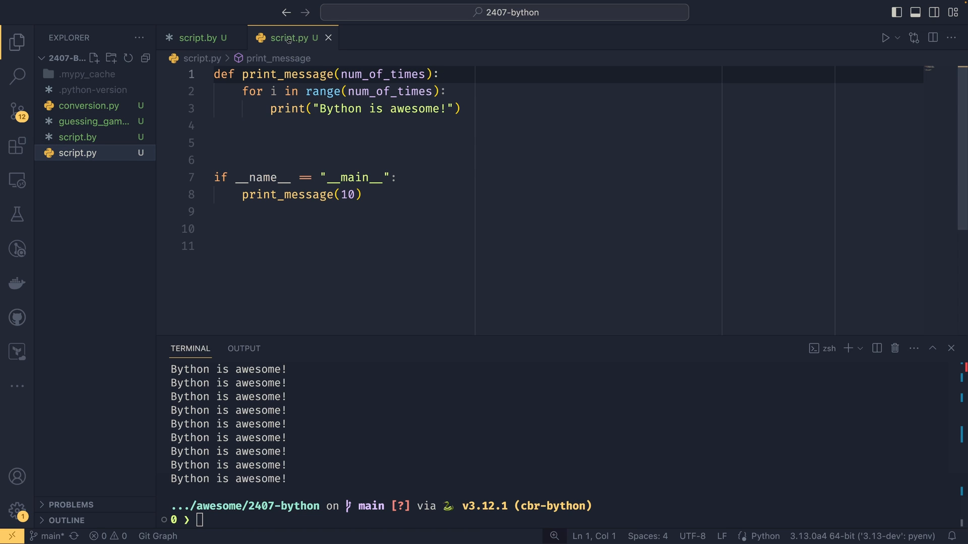
{"action": "left_click", "coordinate": [200, 38]}
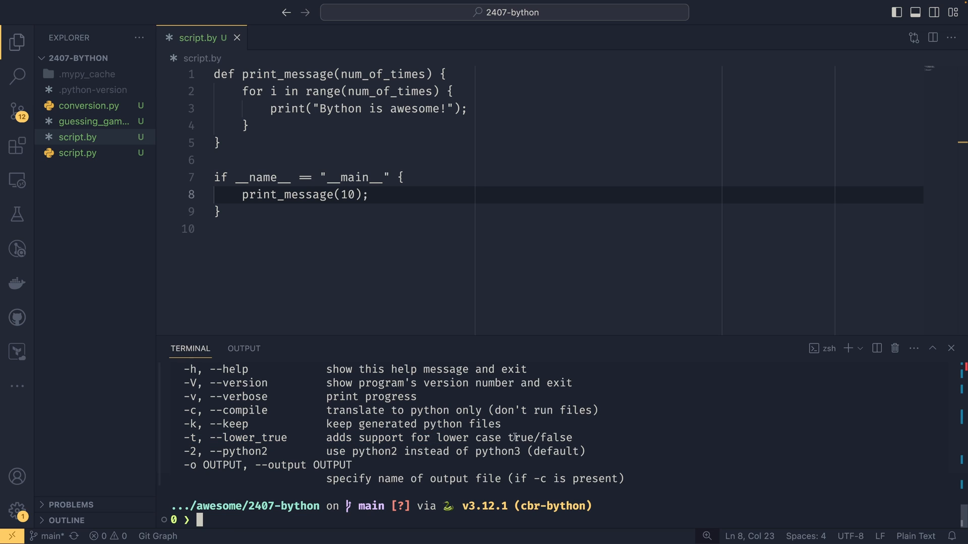
{"action": "mouse_move", "coordinate": [574, 438]}
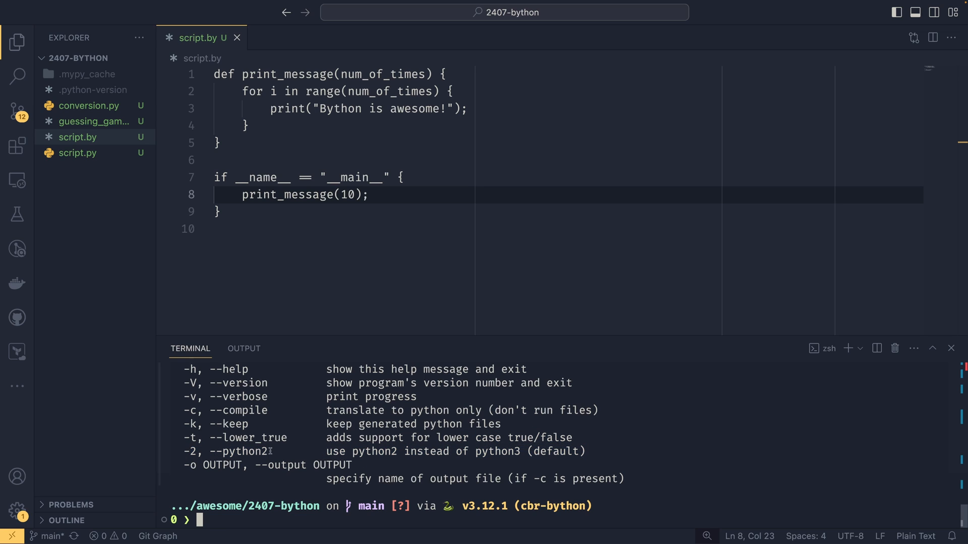
Step: Highlight the python2 and output-file options in the bython -h help
{"action": "double_click", "coordinate": [239, 451]}
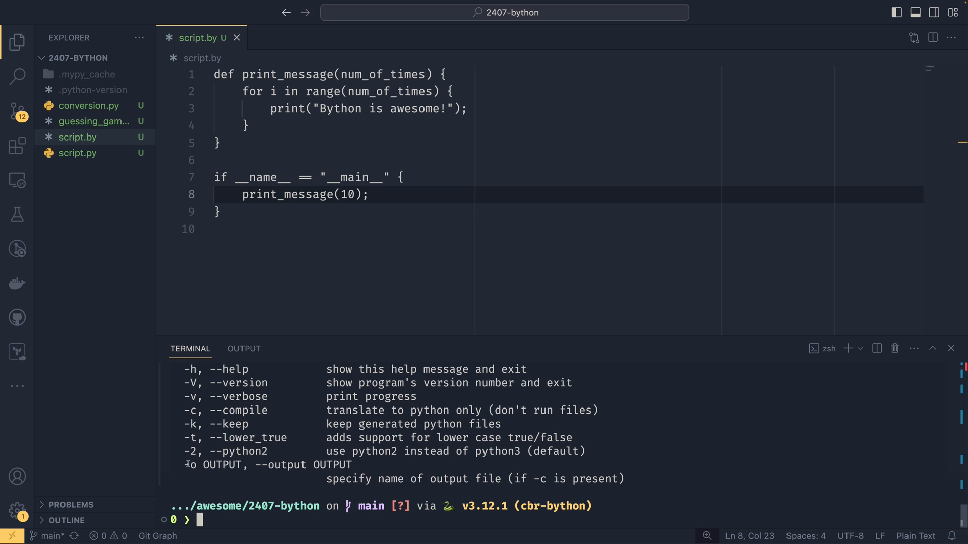
{"action": "left_click_drag", "start_coordinate": [326, 479], "coordinate": [615, 479]}
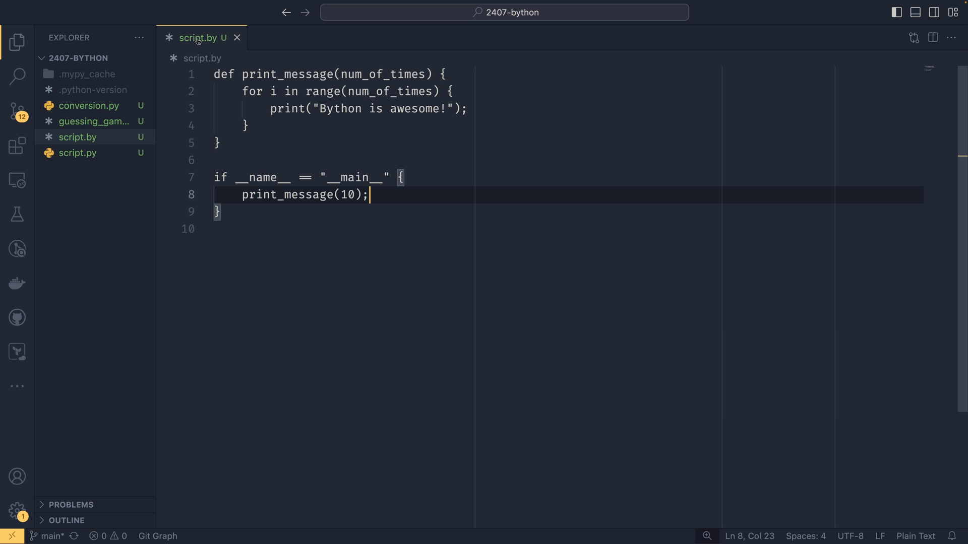
Step: Open guessing_game.by, select its parenthesised main-check condition, and scroll through the code
{"action": "left_click", "coordinate": [94, 121]}
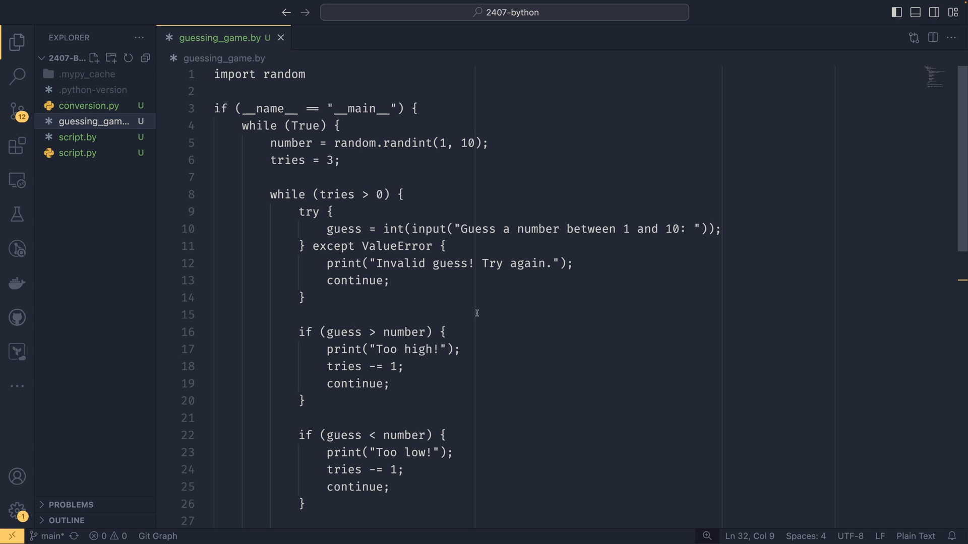
{"action": "left_click_drag", "start_coordinate": [236, 108], "coordinate": [376, 109]}
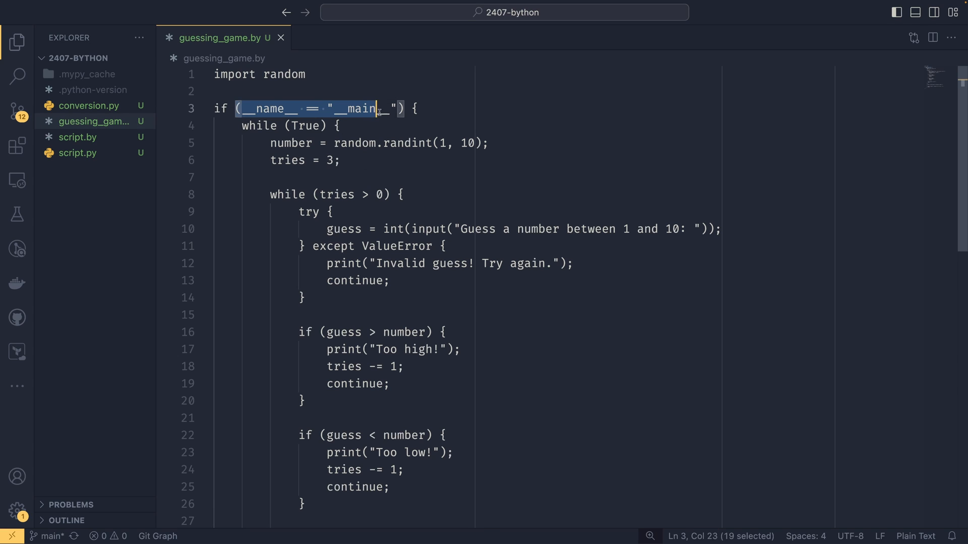
{"action": "left_click", "coordinate": [415, 109]}
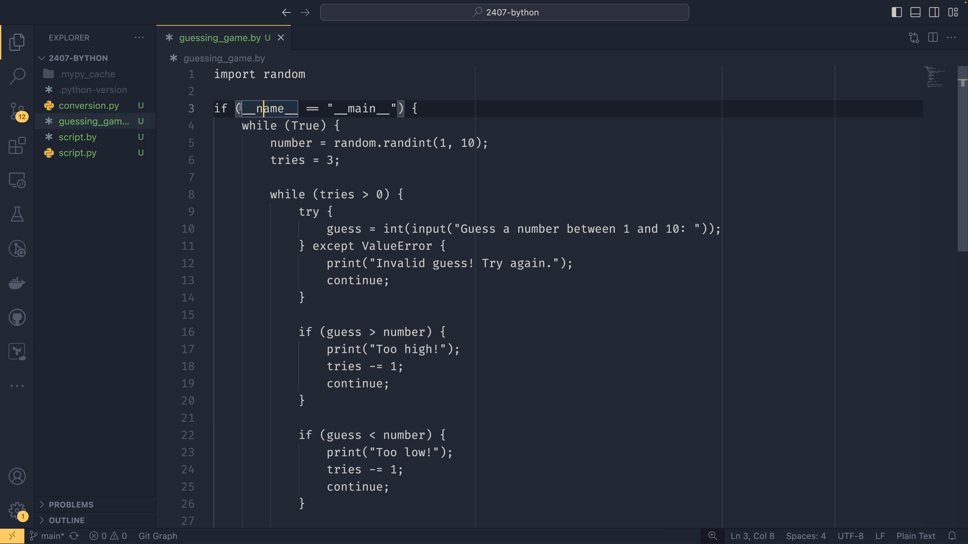
{"action": "left_click_drag", "start_coordinate": [243, 109], "coordinate": [397, 109]}
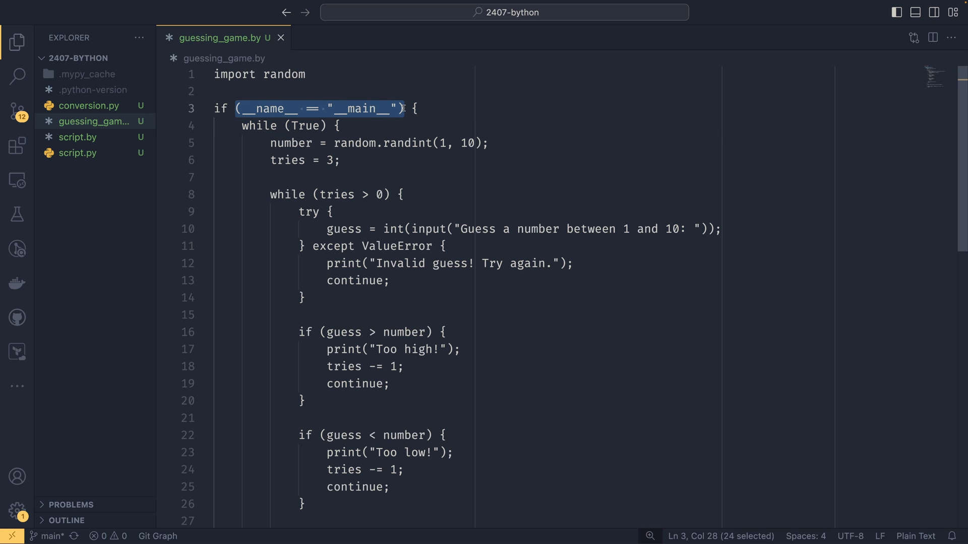
{"action": "double_click", "coordinate": [300, 126]}
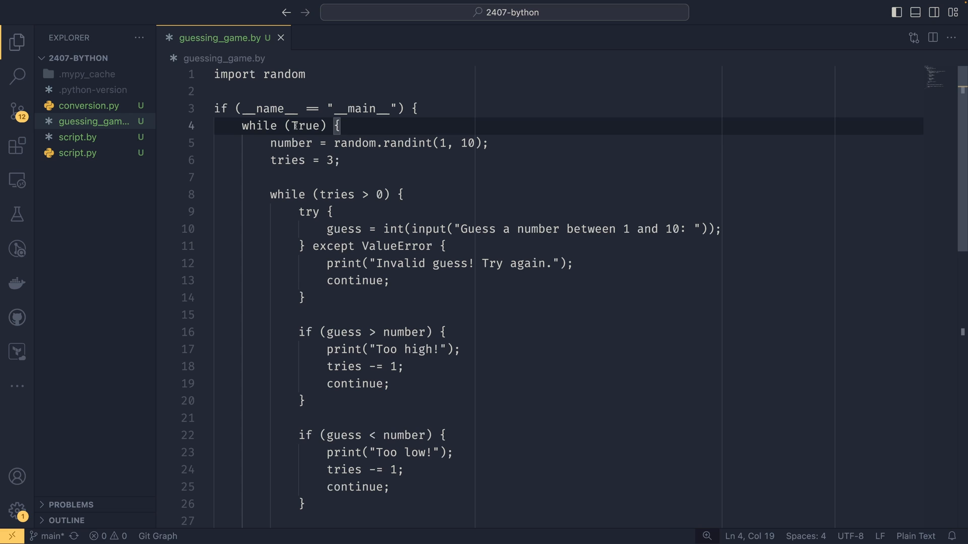
{"action": "scroll", "scroll_direction": "down", "scroll_amount": 3}
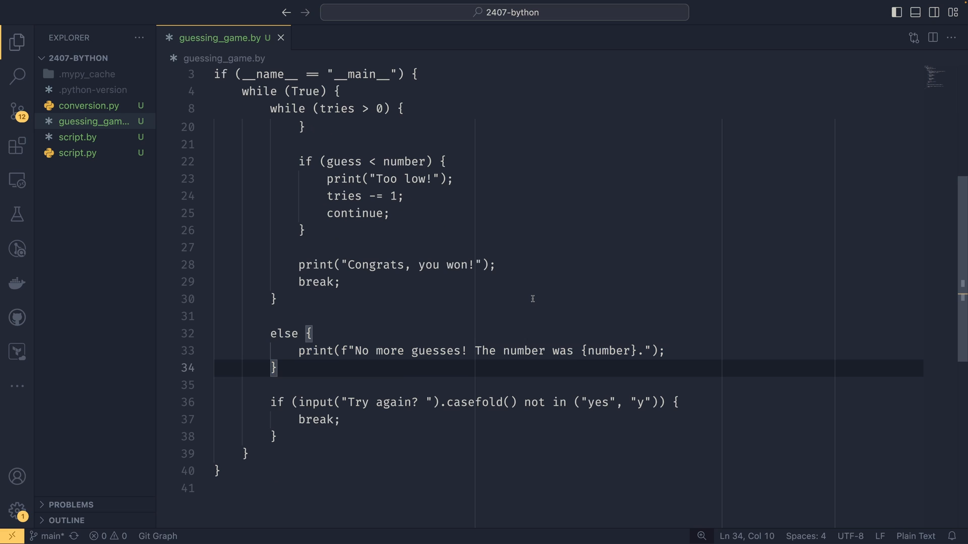
{"action": "mouse_move", "coordinate": [404, 393]}
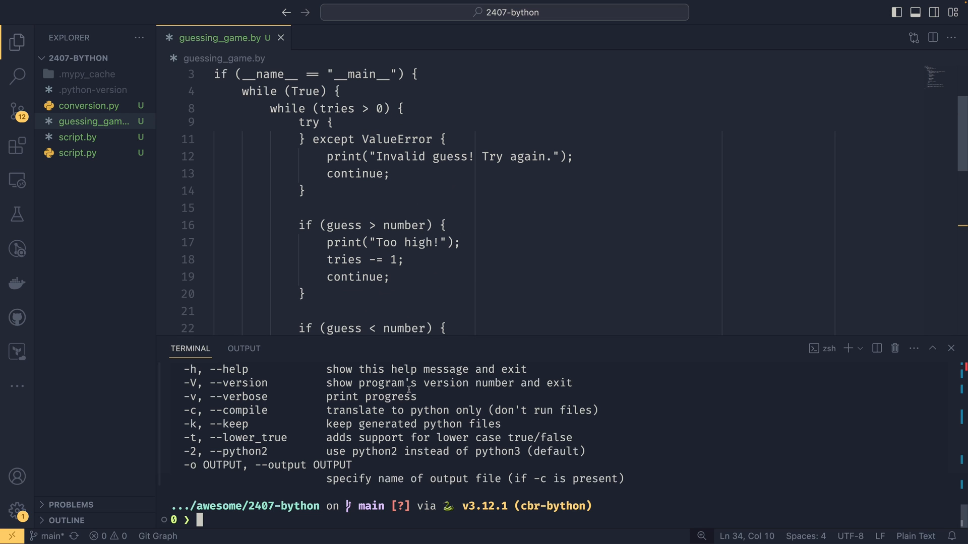
Step: Run guessing_game.by, hit the IndentationError at else, compile it to guessing_game.py, and hide the panel
{"action": "type", "text": "bye"}
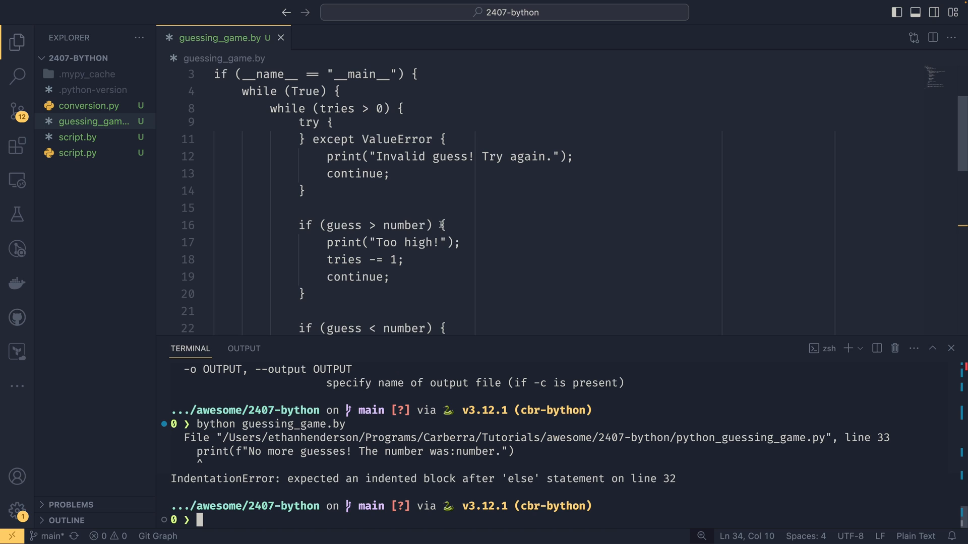
{"action": "scroll", "scroll_direction": "down", "scroll_amount": 3}
{"action": "type", "text": "bython -c guessing_game.by"}
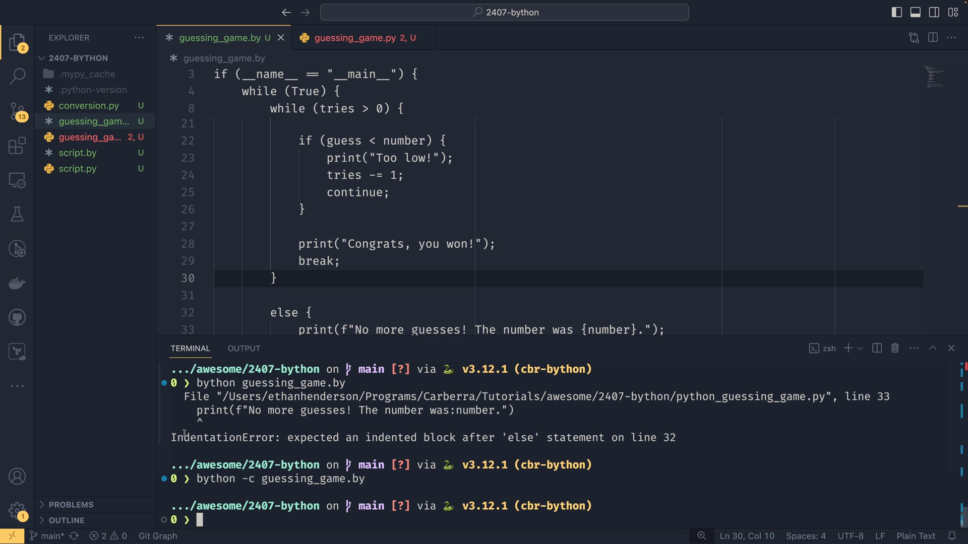
{"action": "left_click_drag", "start_coordinate": [283, 437], "coordinate": [470, 438]}
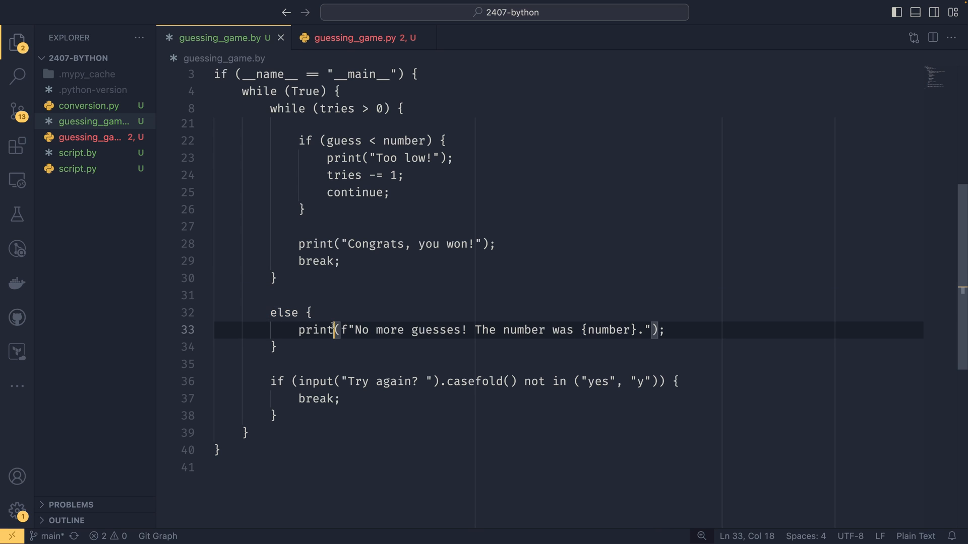
{"action": "left_click", "coordinate": [350, 38]}
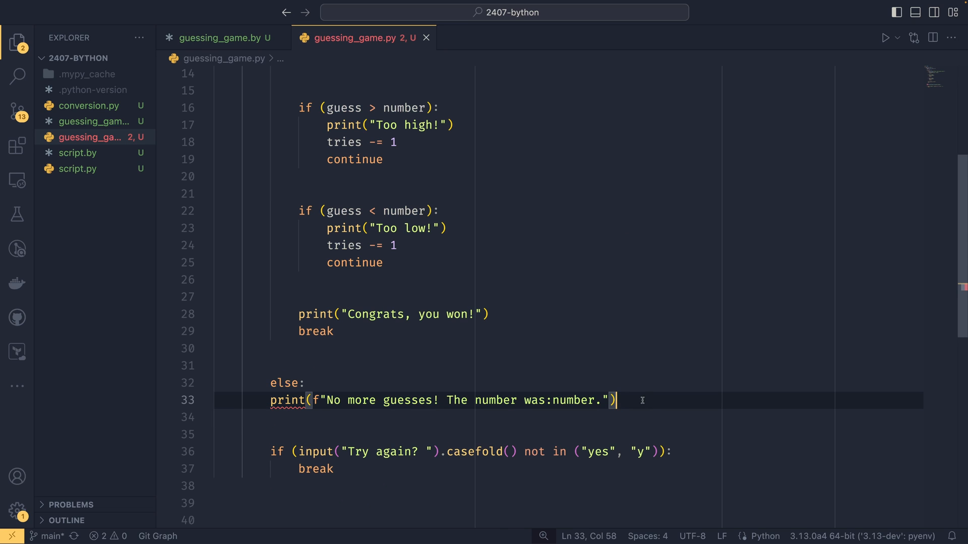
{"action": "mouse_move", "coordinate": [344, 141]}
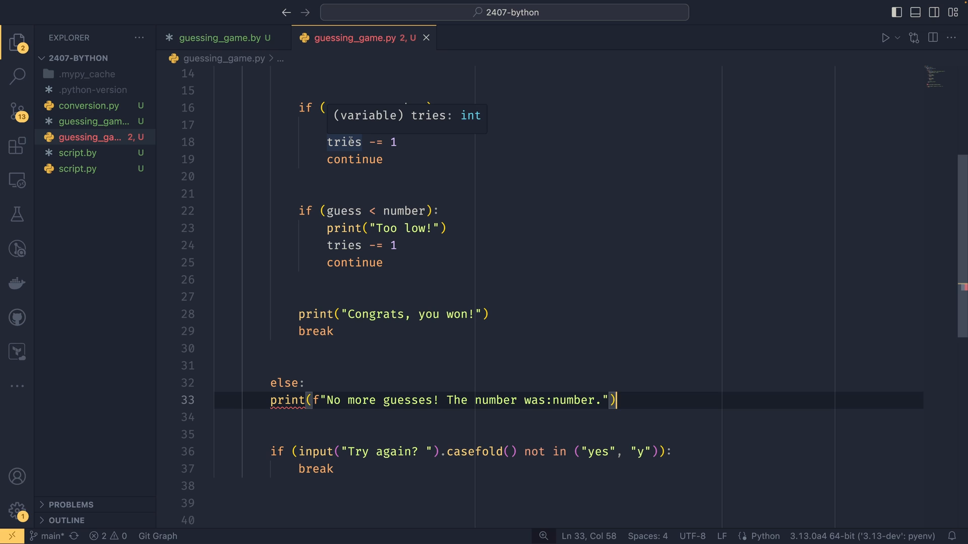
{"action": "mouse_move", "coordinate": [437, 386]}
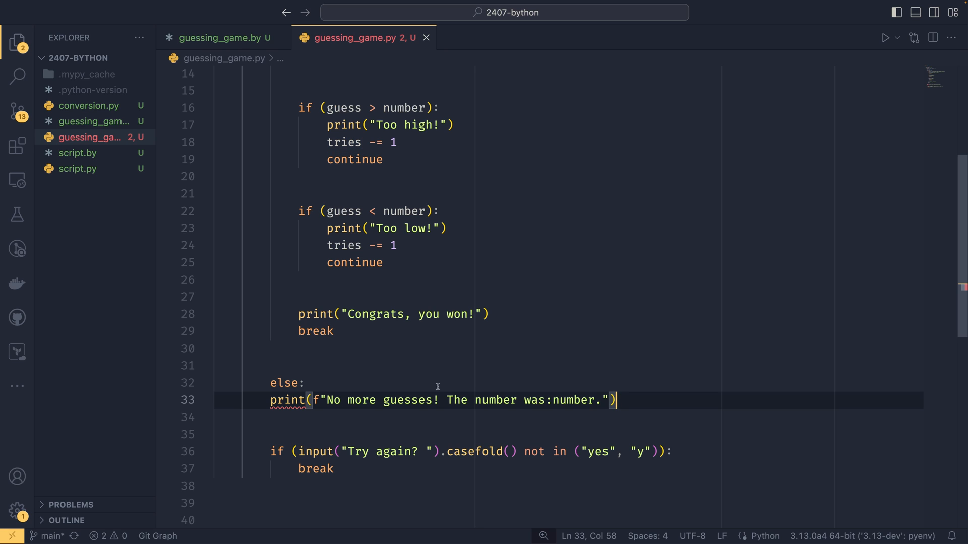
{"action": "left_click", "coordinate": [220, 37]}
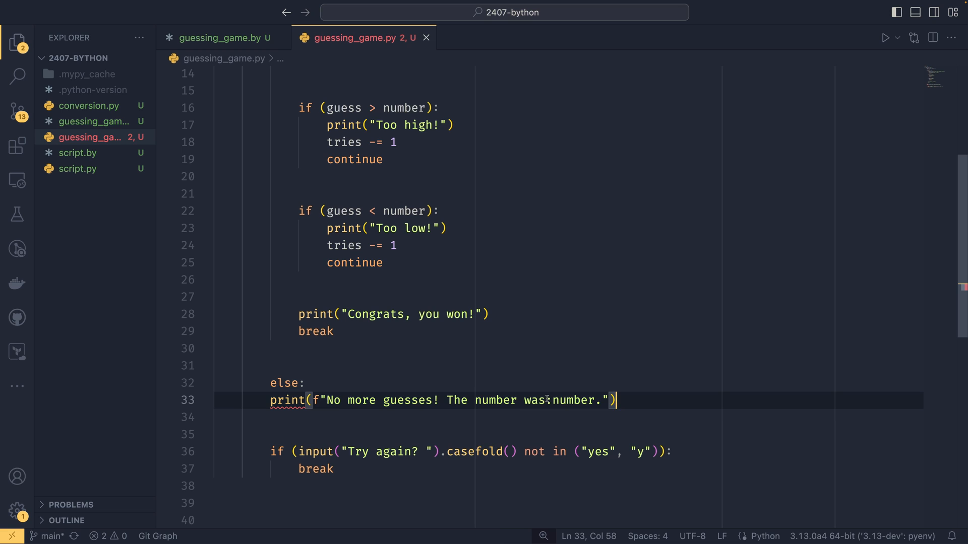
{"action": "left_click", "coordinate": [220, 38]}
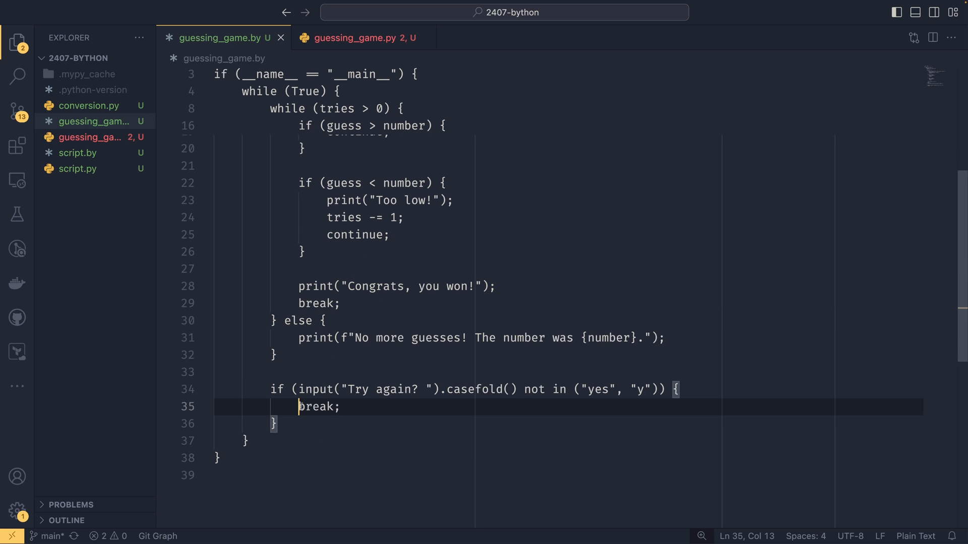
Step: Rerun bython -c guessing_game.by and bython guessing_game.by; the IndentationError after else persists
{"action": "key", "text": "Backspace"}
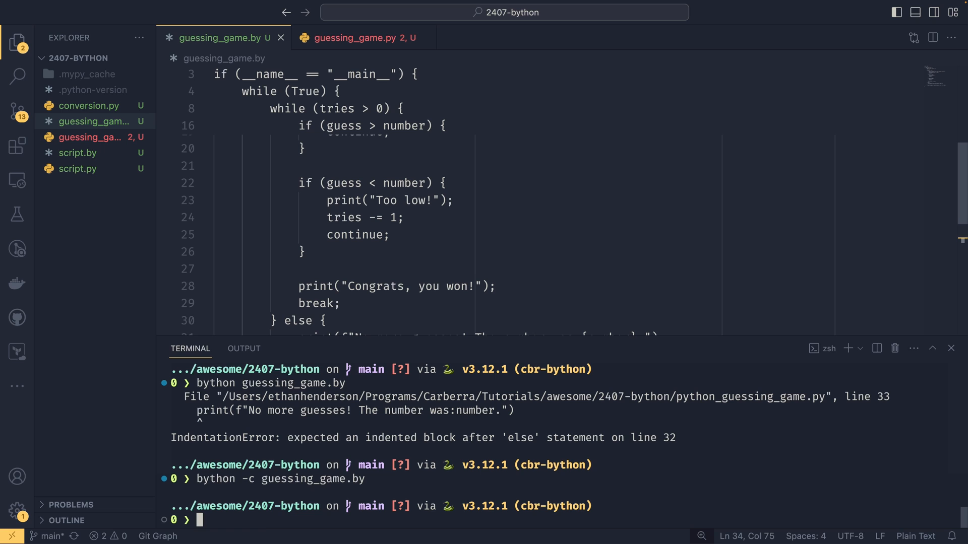
{"action": "type", "text": "bython -c guessing_game.by"}
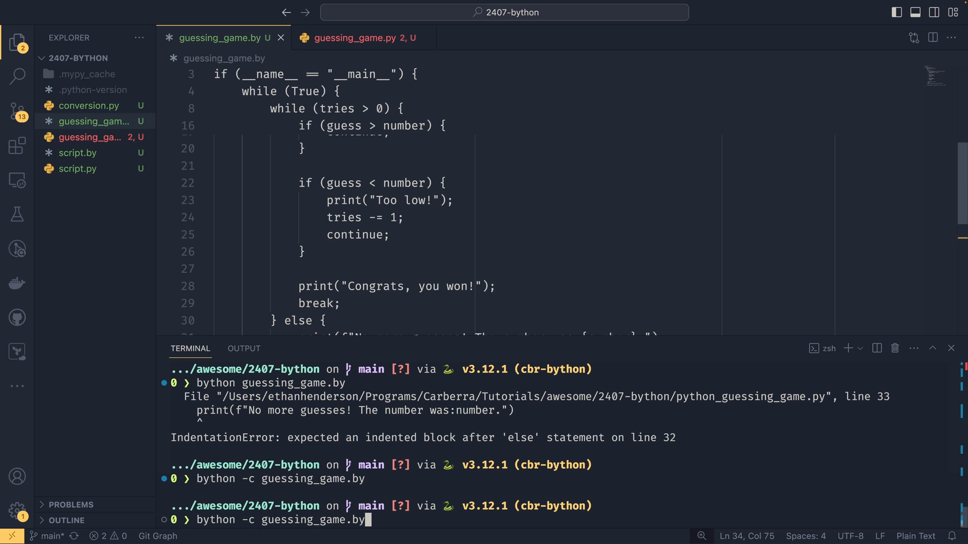
{"action": "key", "text": "Return"}
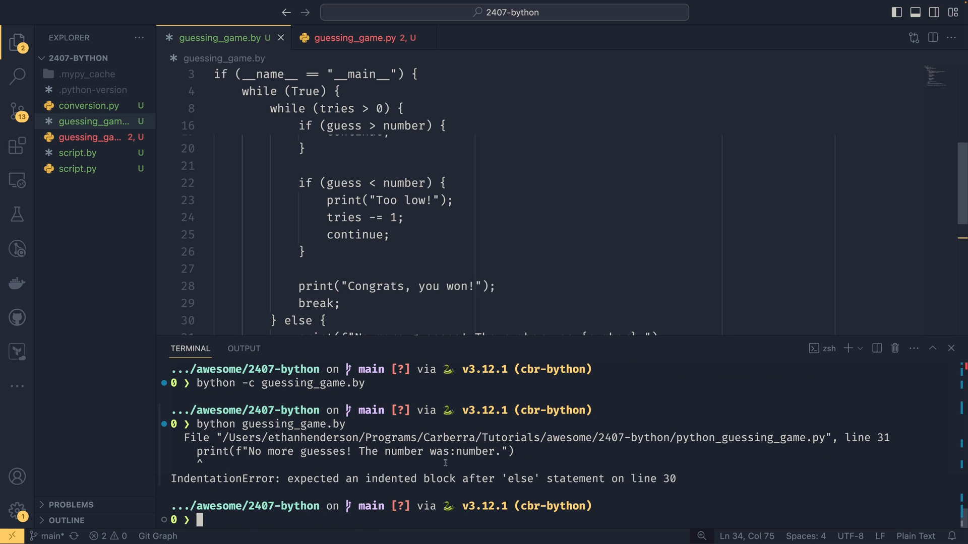
{"action": "scroll", "scroll_direction": "down", "scroll_amount": 3}
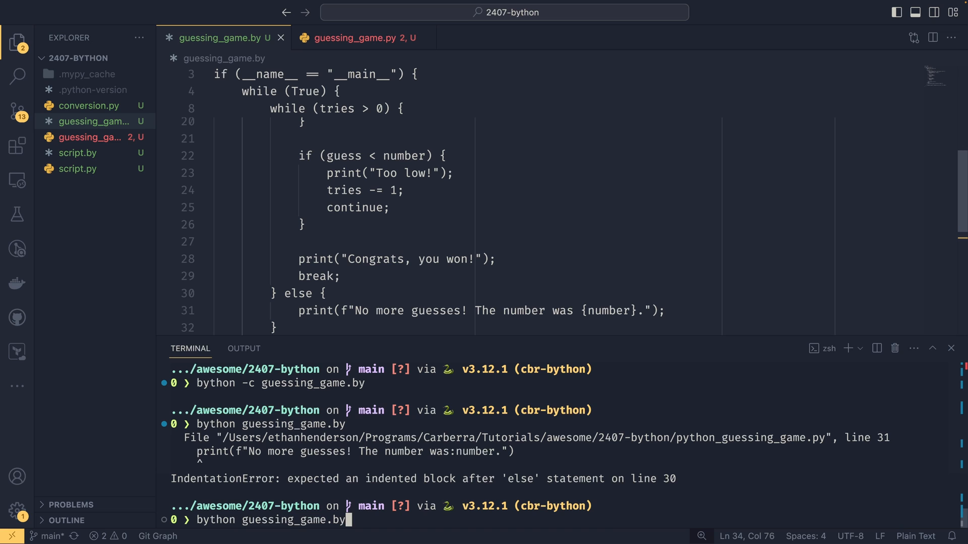
{"action": "type", "text": "-c"}
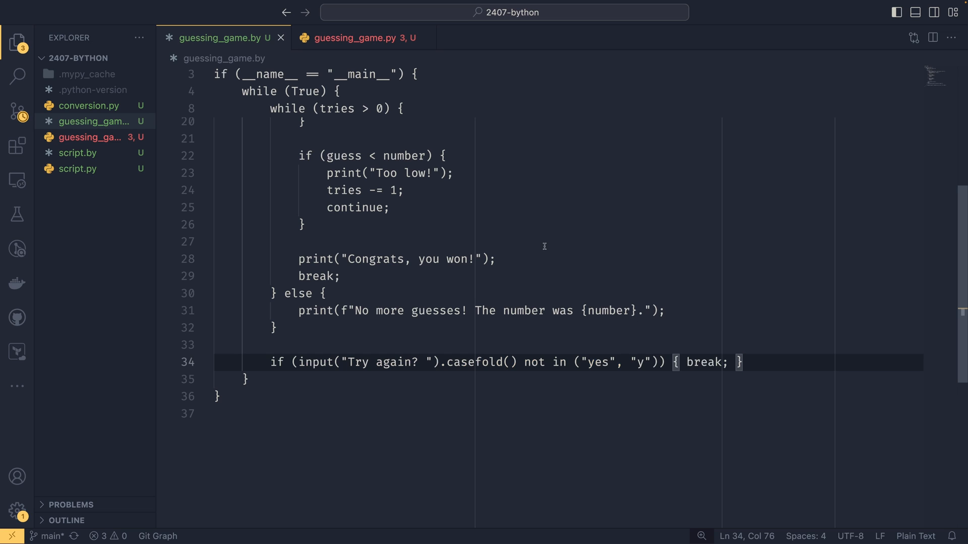
Step: Split '} else {' onto separate lines and expand the try-again break into a multi-line block
{"action": "left_click", "coordinate": [355, 38]}
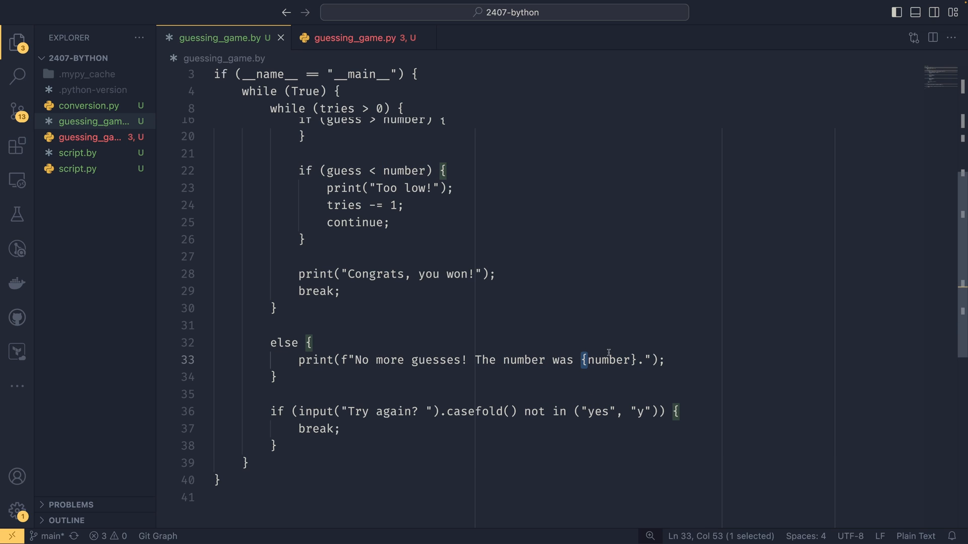
{"action": "left_click", "coordinate": [594, 360]}
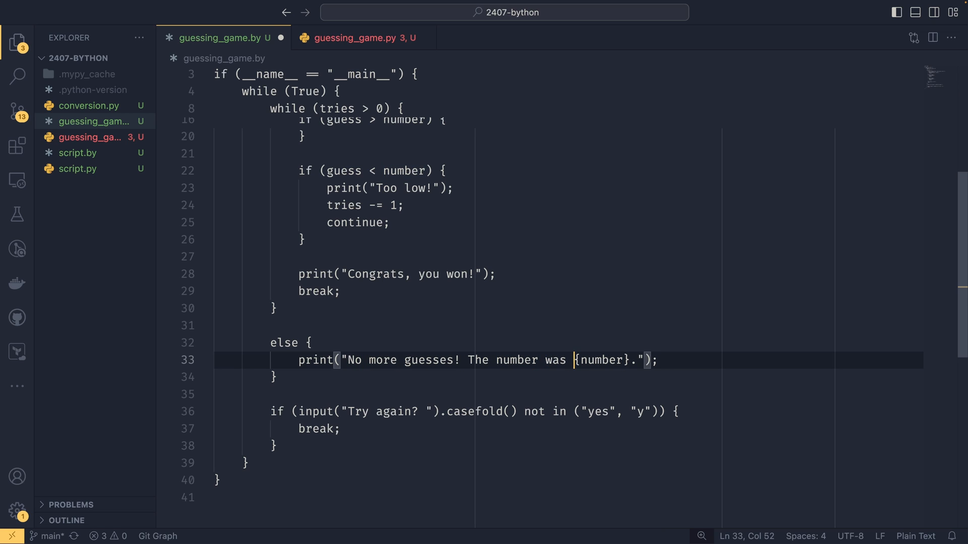
Step: Rewrite the message as "No more guesses! The number was %i." % number without the f prefix
{"action": "type", "text": "%i"}
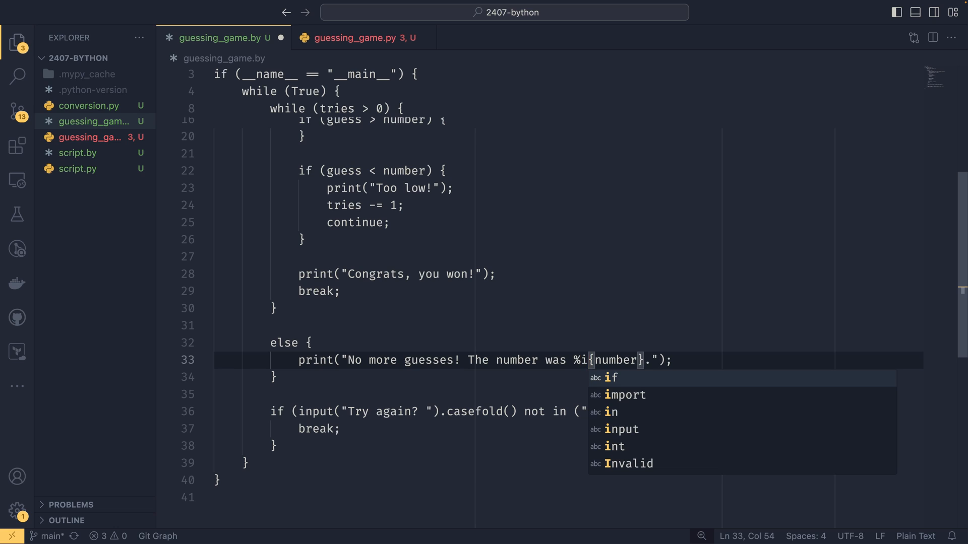
{"action": "type", "text": ". \""}
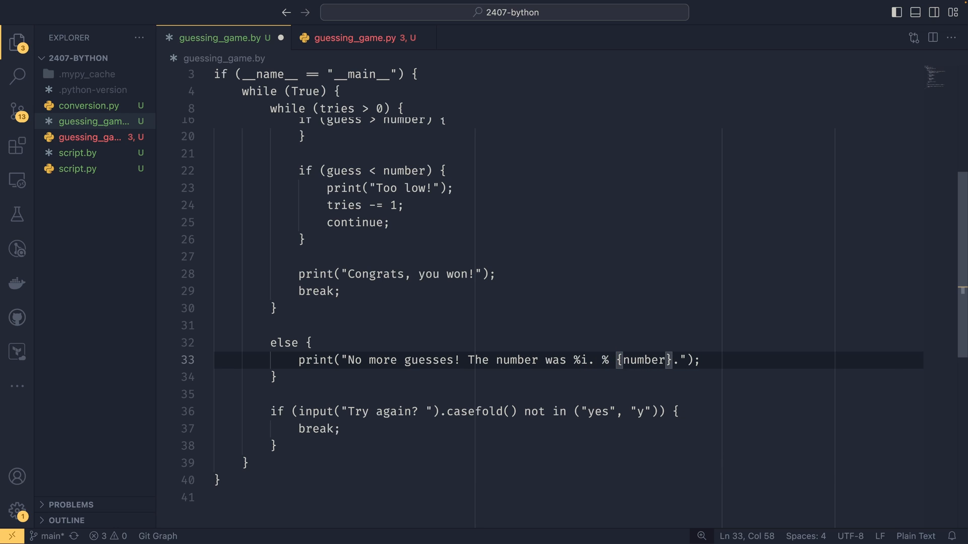
{"action": "key", "text": "Backspace"}
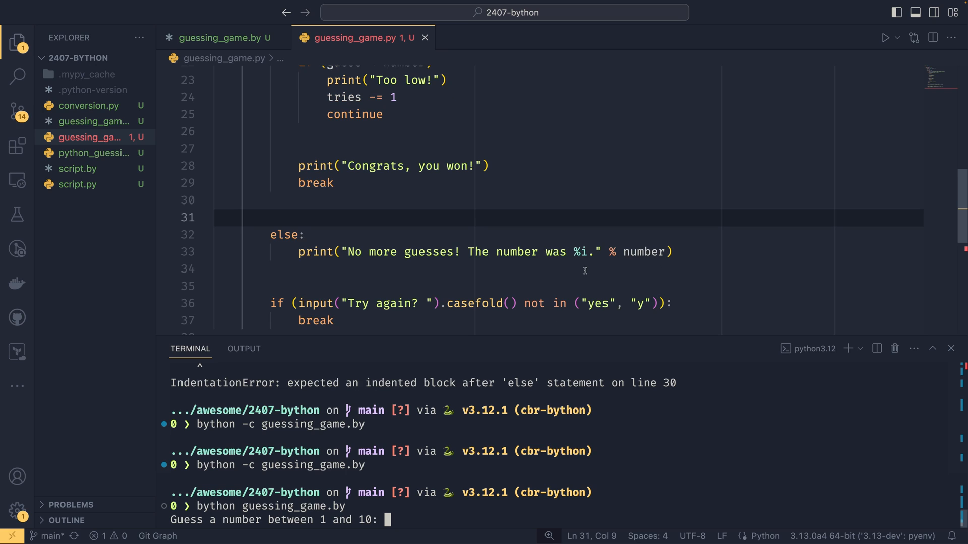
{"action": "mouse_move", "coordinate": [652, 256]}
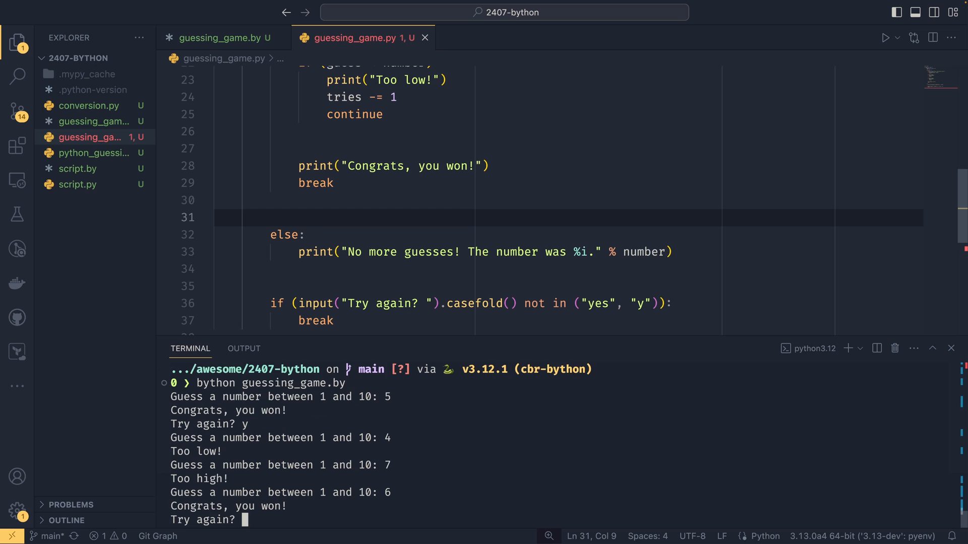
Step: Play rounds answering y, entering hello, then losing, and return to the generated Python code
{"action": "type", "text": "y"}
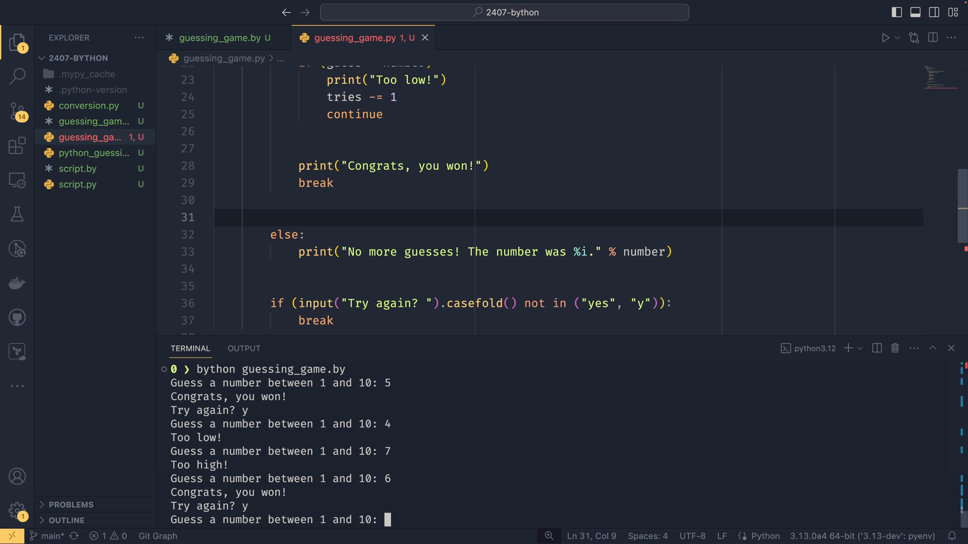
{"action": "type", "text": "hello"}
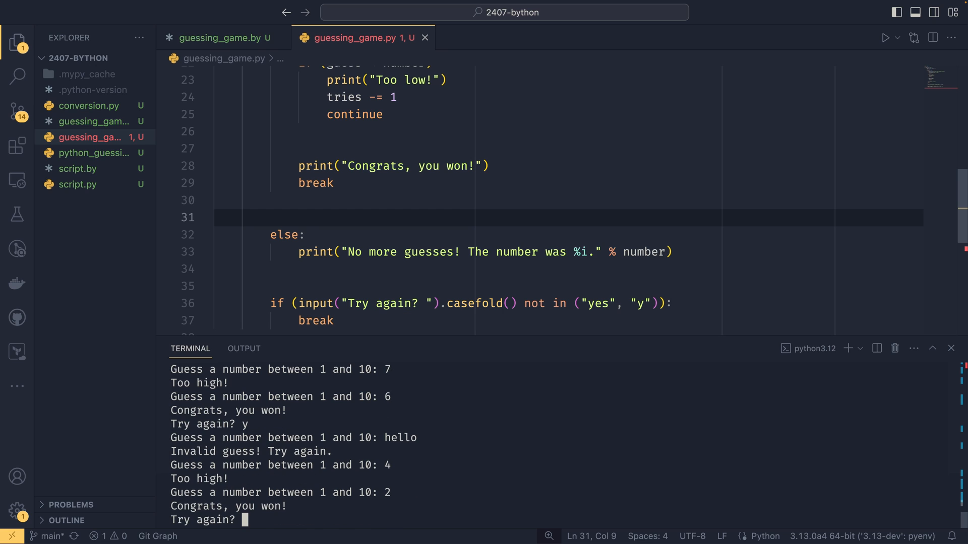
{"action": "type", "text": "y"}
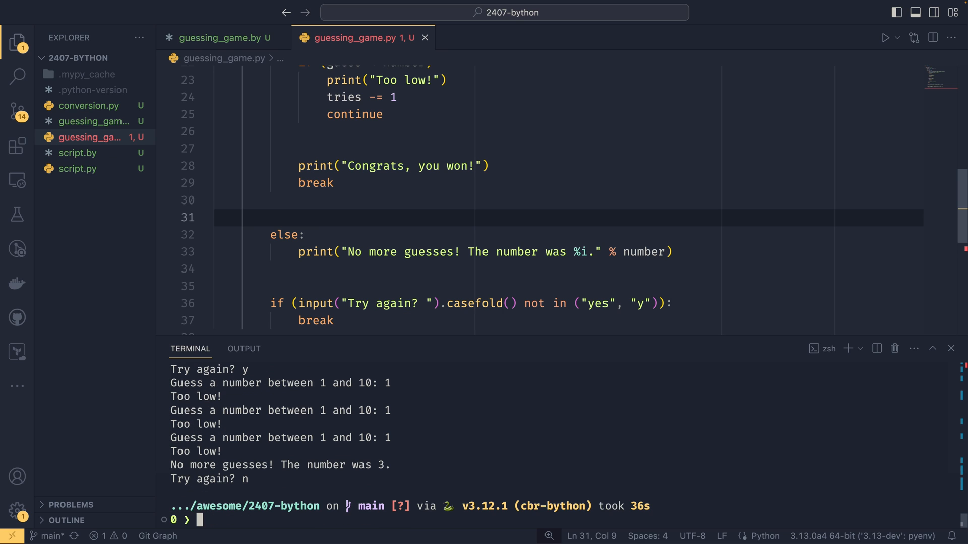
{"action": "left_click", "coordinate": [949, 348]}
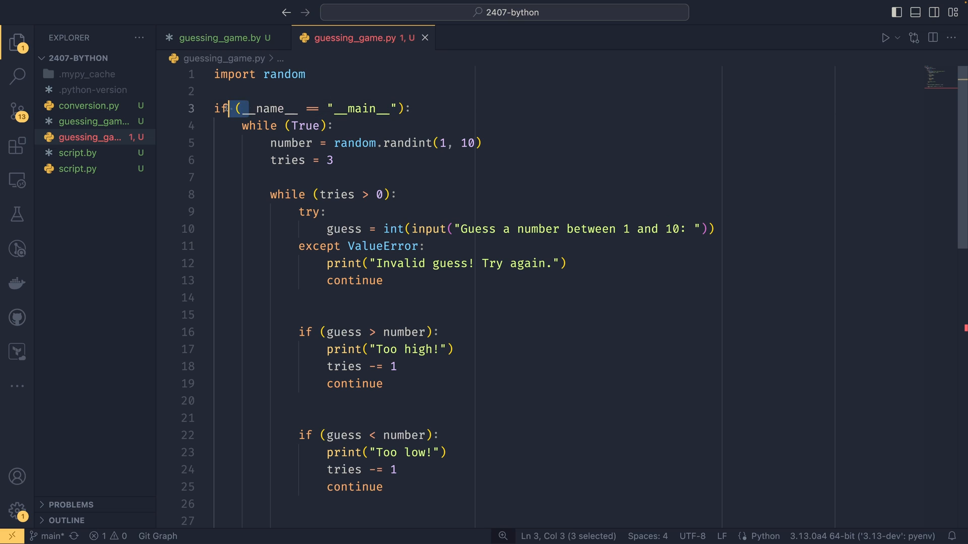
Step: Inspect the __main__ guard in guessing_game.py, then rejoin else to the closing brace in guessing_game.by
{"action": "left_click_drag", "start_coordinate": [239, 109], "coordinate": [395, 109]}
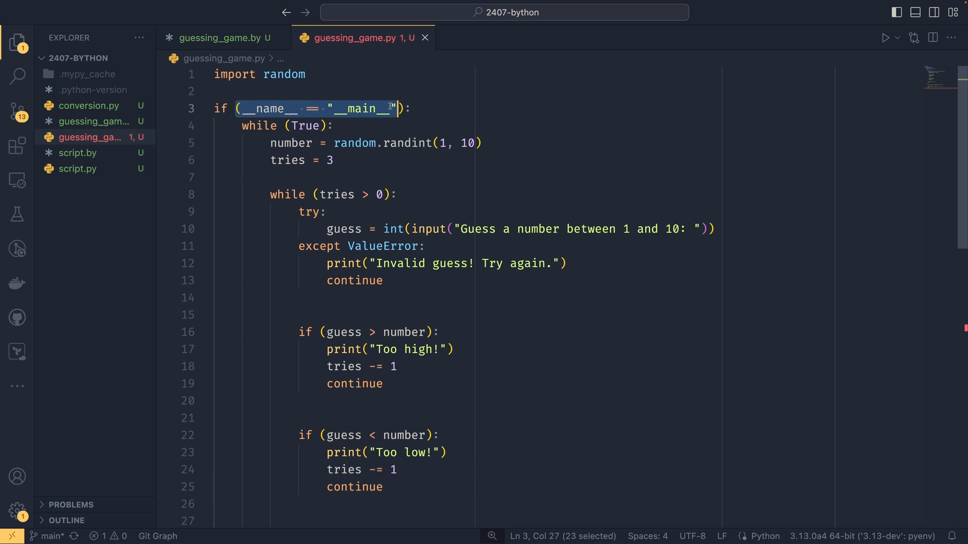
{"action": "scroll", "scroll_direction": "down", "scroll_amount": 3}
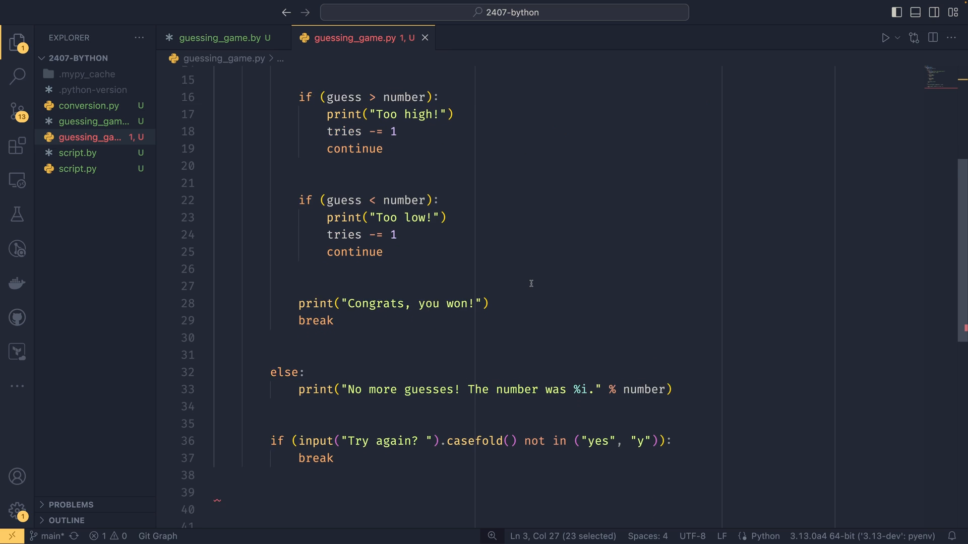
{"action": "scroll", "scroll_direction": "down", "scroll_amount": 3}
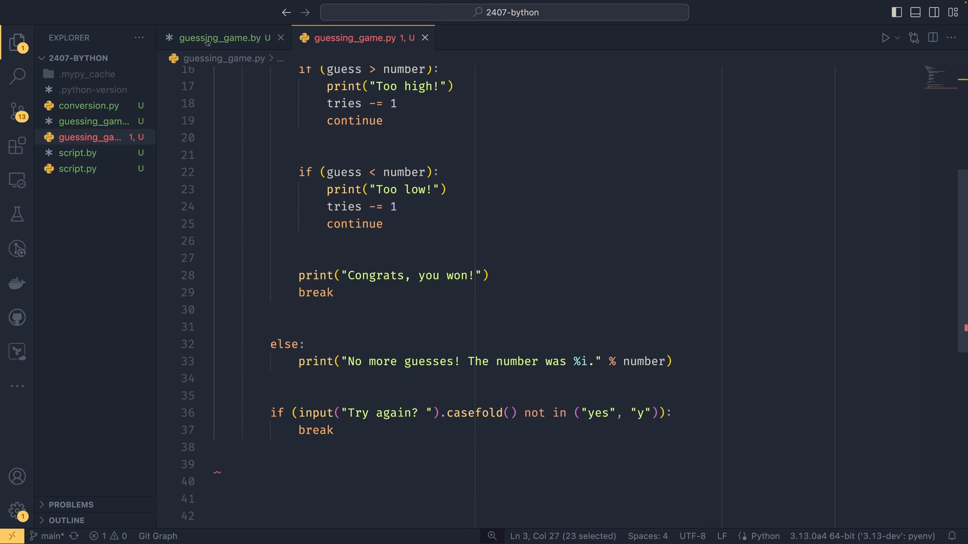
{"action": "left_click", "coordinate": [221, 38]}
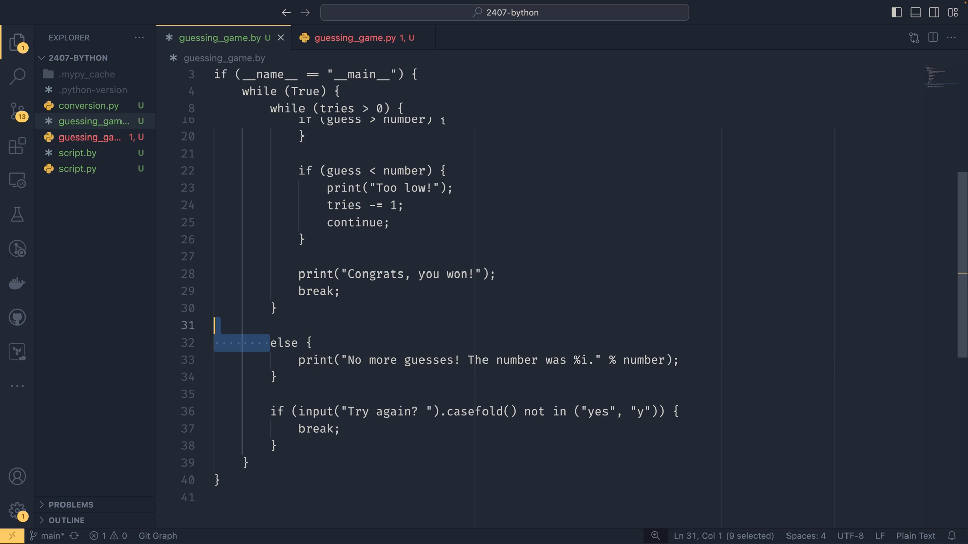
{"action": "key", "text": "Backspace"}
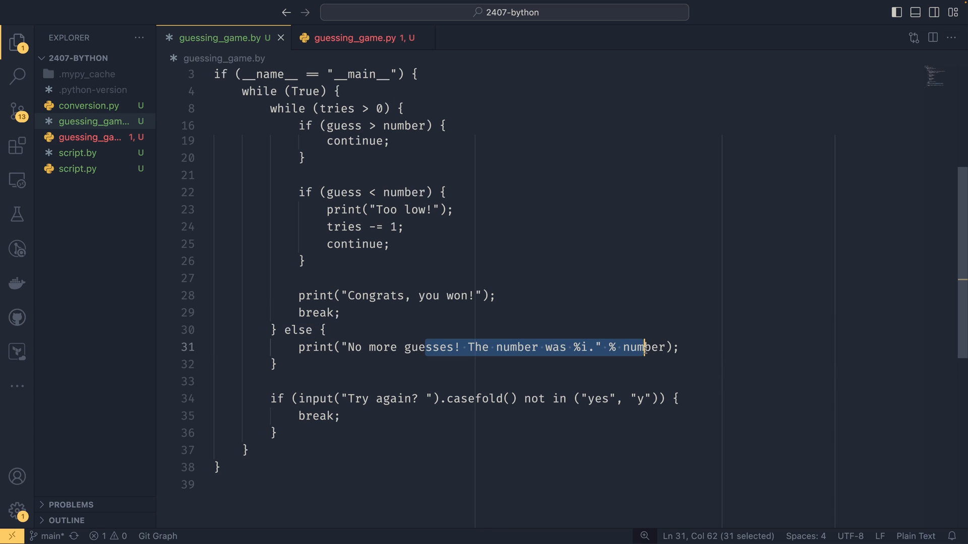
{"action": "left_click", "coordinate": [358, 38]}
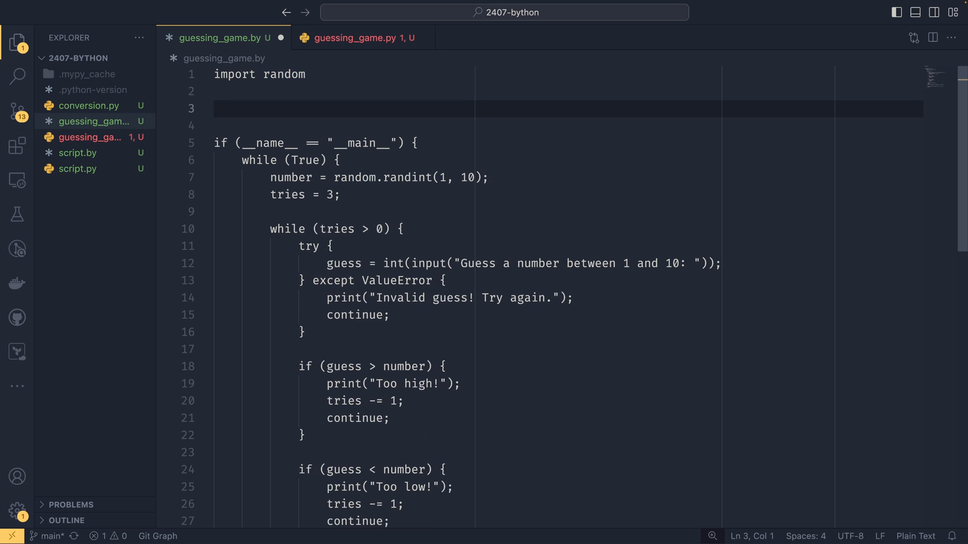
Step: Type dct = {"one": 1, "two": 2} on line 3 and check its broken translation in guessing_game.py
{"action": "type", "text": "dct = {}"}
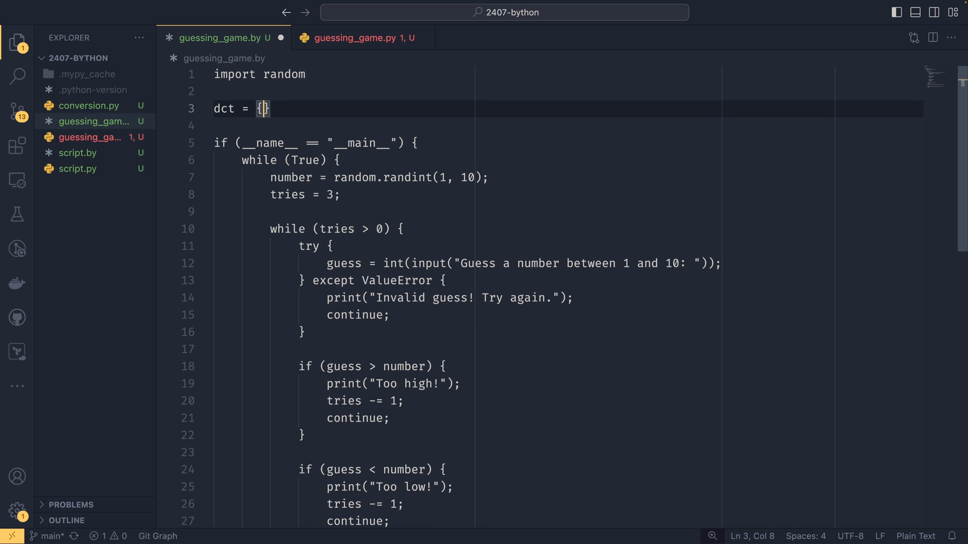
{"action": "type", "text": "\"one\": 1"}
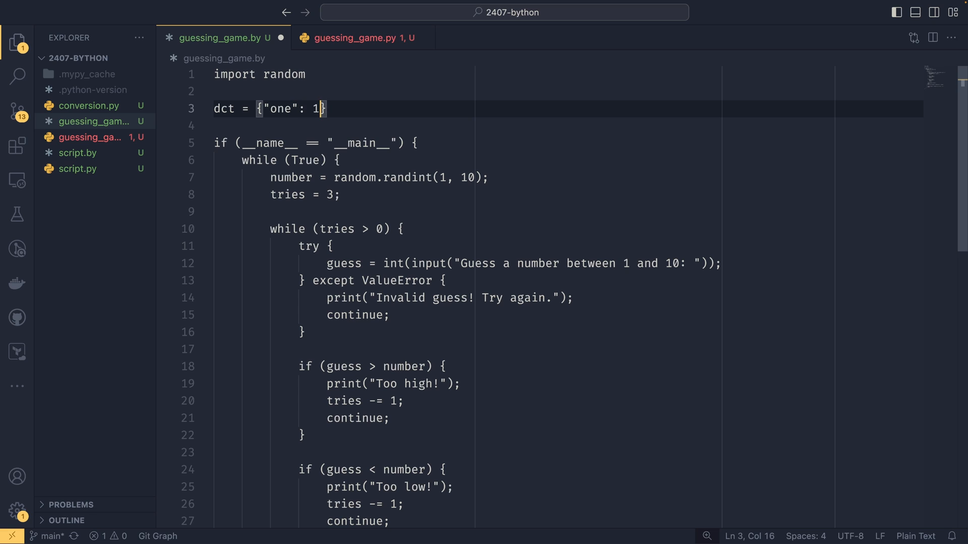
{"action": "type", "text": ", \"two\": 2"}
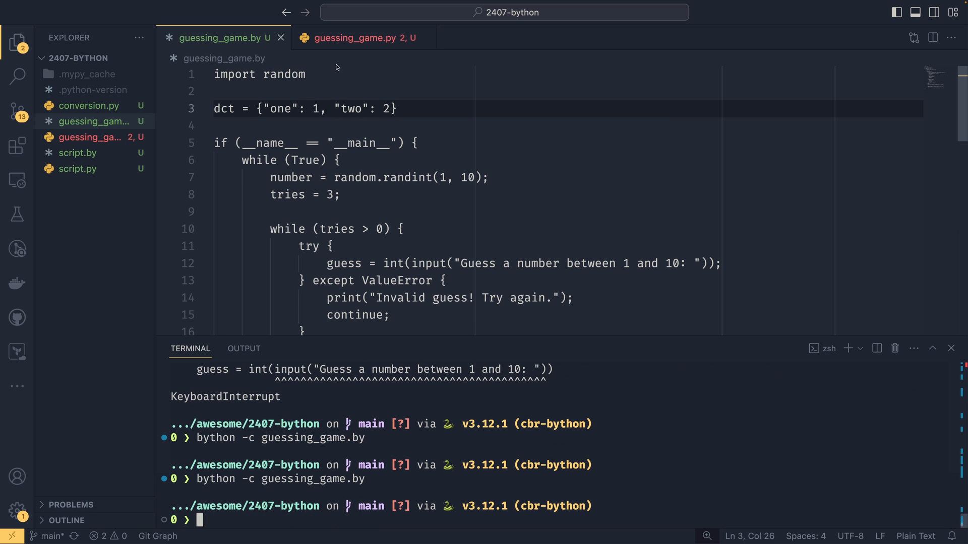
{"action": "left_click", "coordinate": [355, 38]}
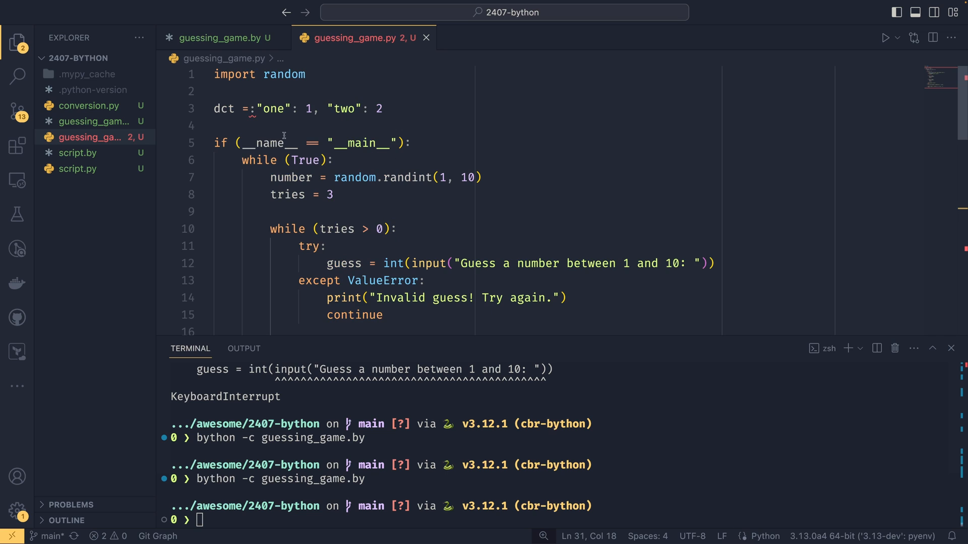
{"action": "left_click", "coordinate": [382, 108]}
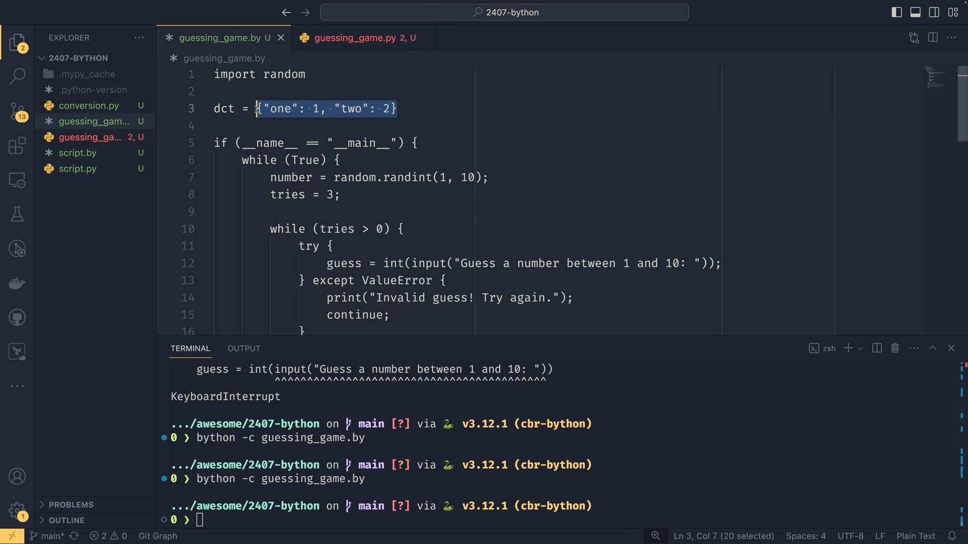
Step: Replace the literal with dct = dict(one=1, two=2) and confirm guessing_game.py keeps the line intact
{"action": "type", "text": "dict(o"}
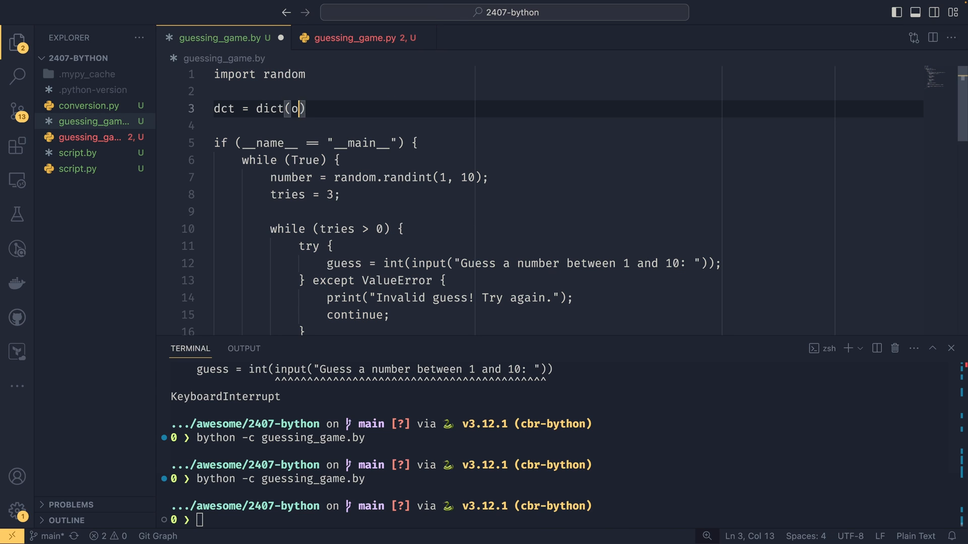
{"action": "type", "text": "ne=1, two=2"}
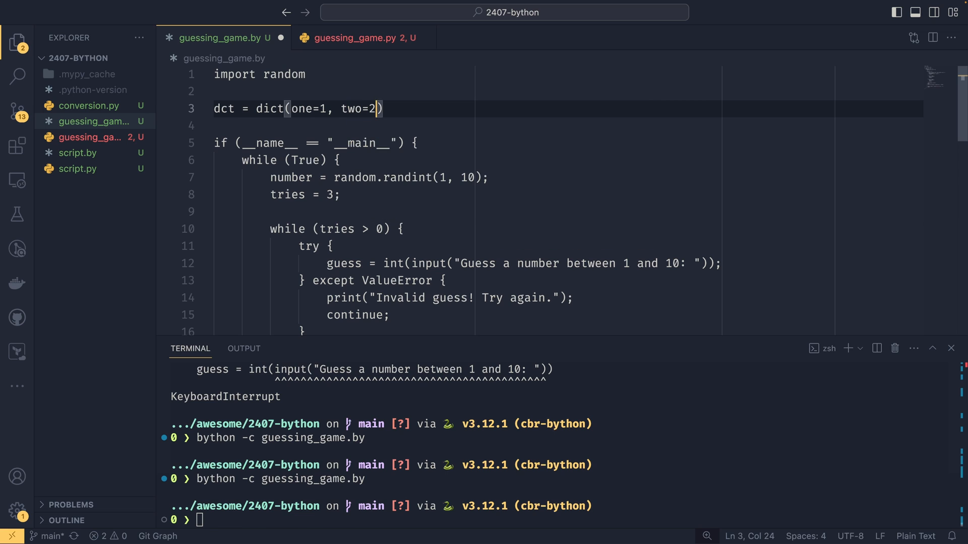
{"action": "left_click", "coordinate": [352, 38]}
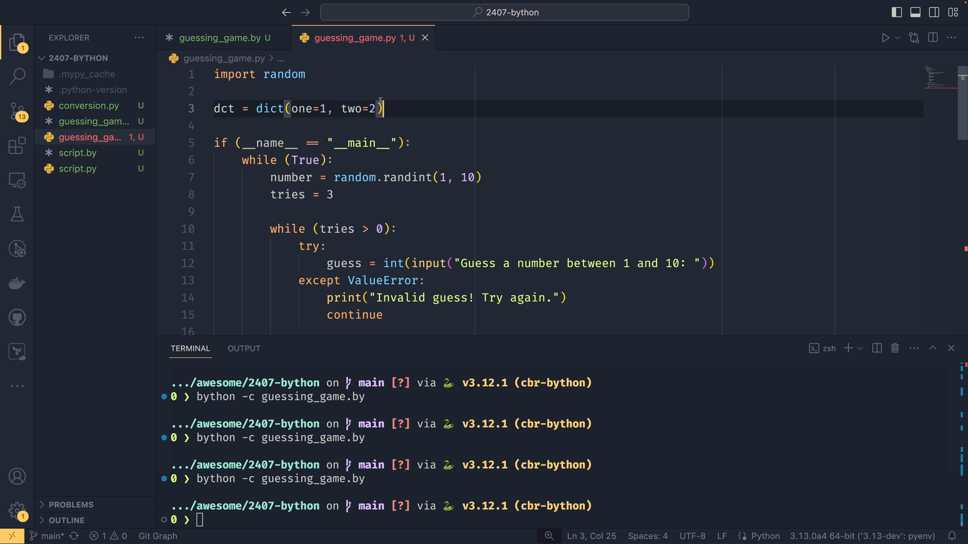
{"action": "left_click", "coordinate": [219, 38]}
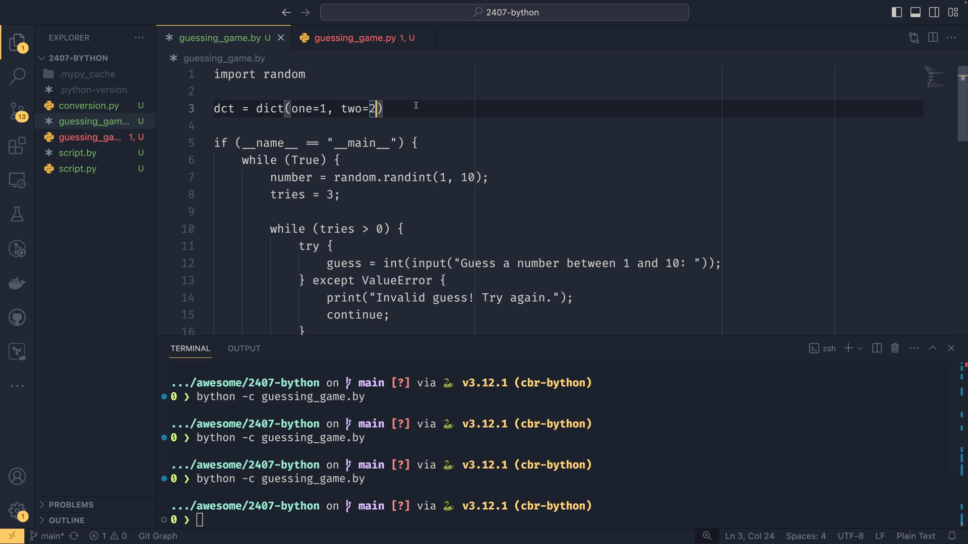
{"action": "left_click", "coordinate": [351, 38]}
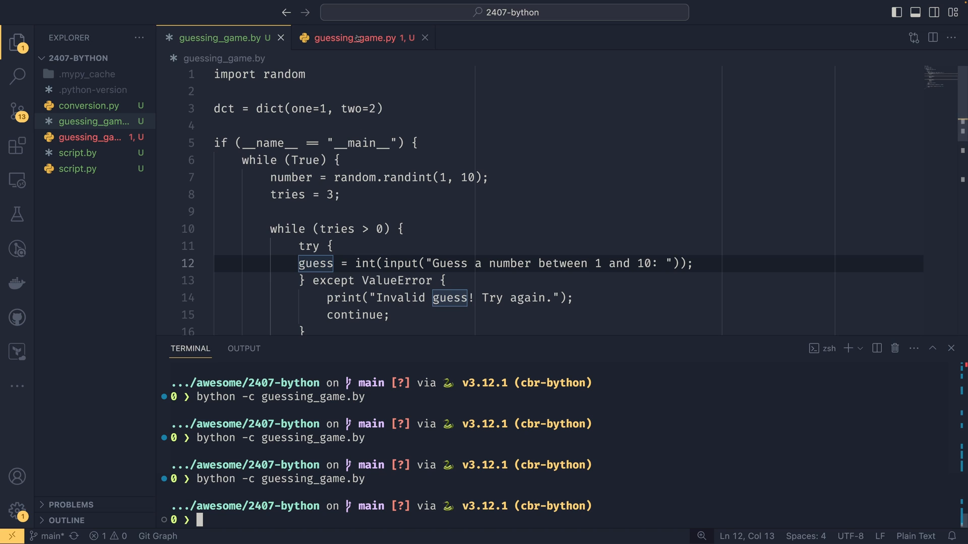
{"action": "left_click", "coordinate": [358, 38]}
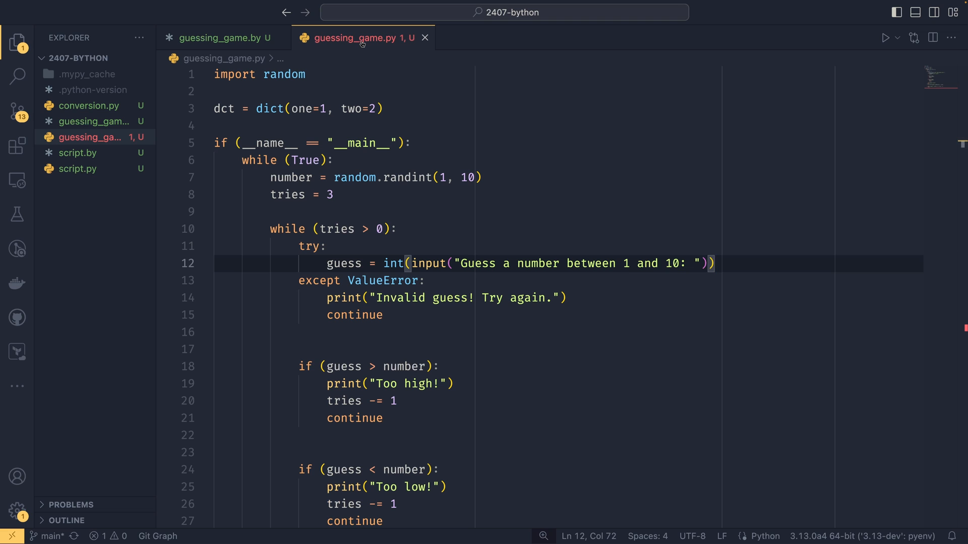
Step: Close the guessing_game.py and guessing_game.by tabs and start a py2by help command
{"action": "left_click", "coordinate": [425, 37]}
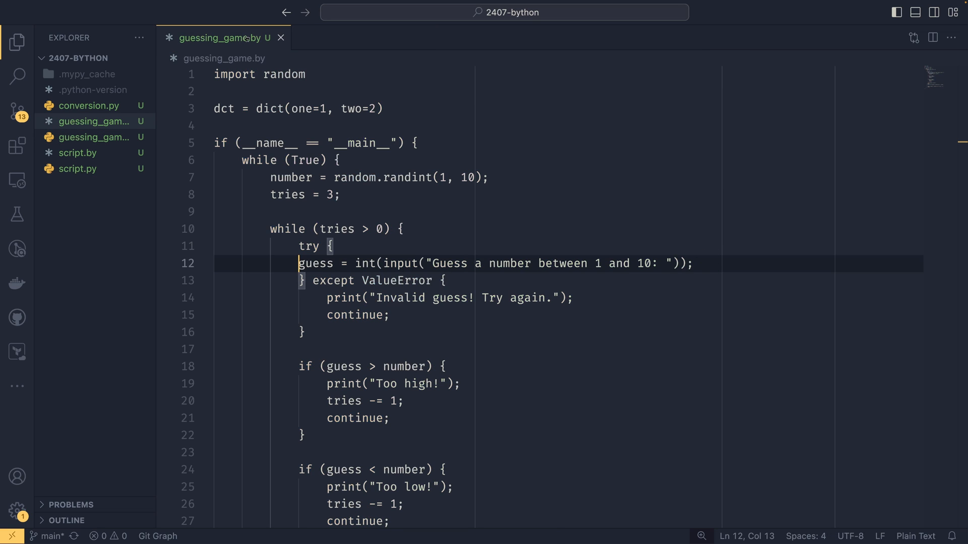
{"action": "left_click", "coordinate": [88, 105]}
{"action": "type", "text": "py2"}
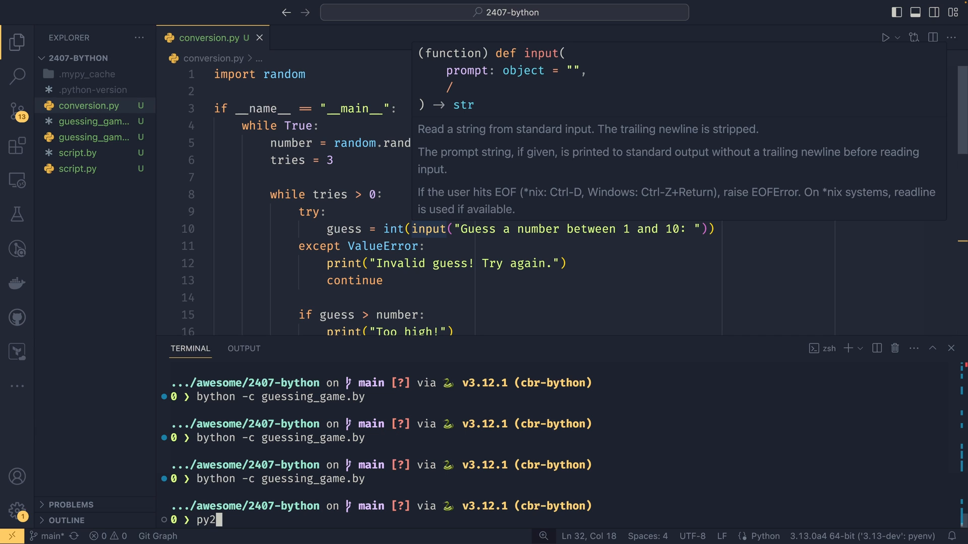
{"action": "type", "text": "by"}
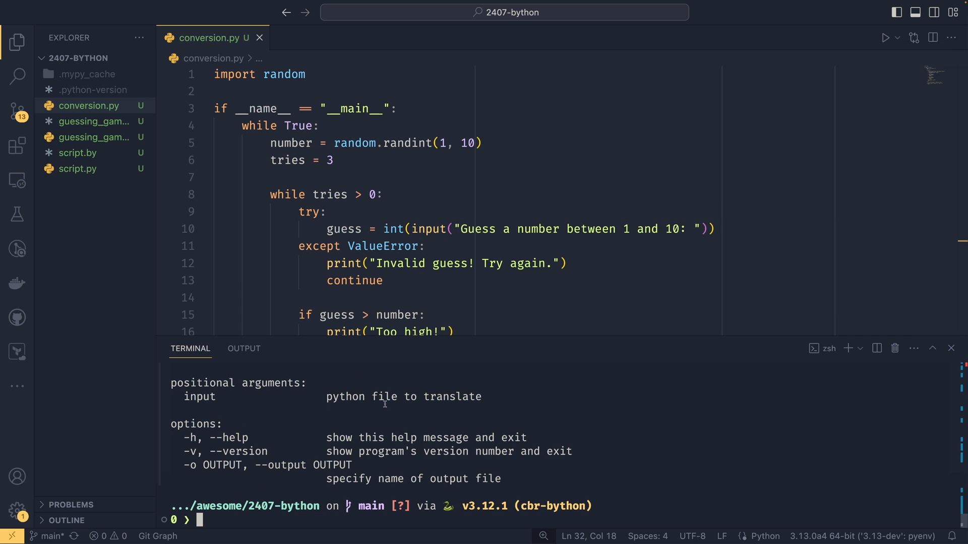
Step: Enlarge the terminal and run py2by conversion.py to generate conversion.by
{"action": "left_click_drag", "start_coordinate": [457, 339], "coordinate": [457, 283]}
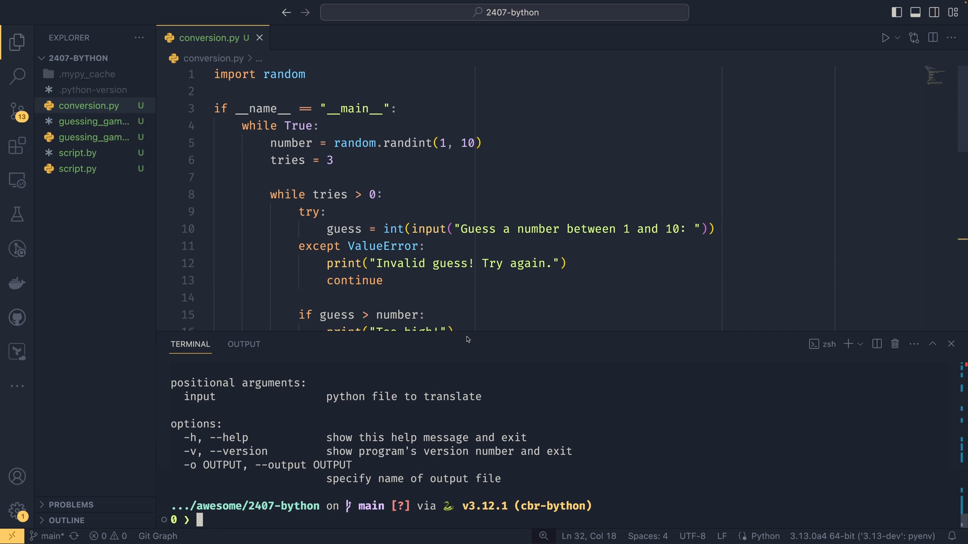
{"action": "type", "text": "py2by"}
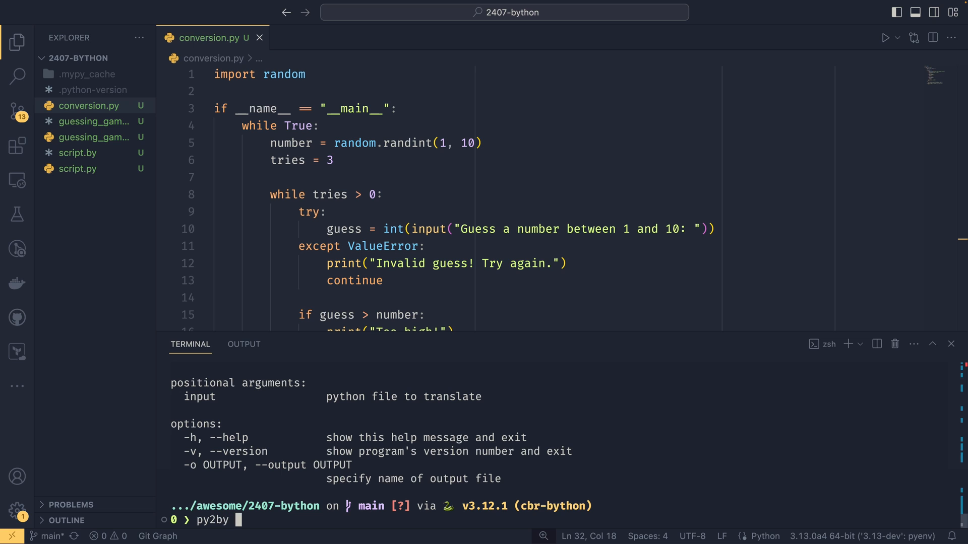
{"action": "type", "text": "conversion.py"}
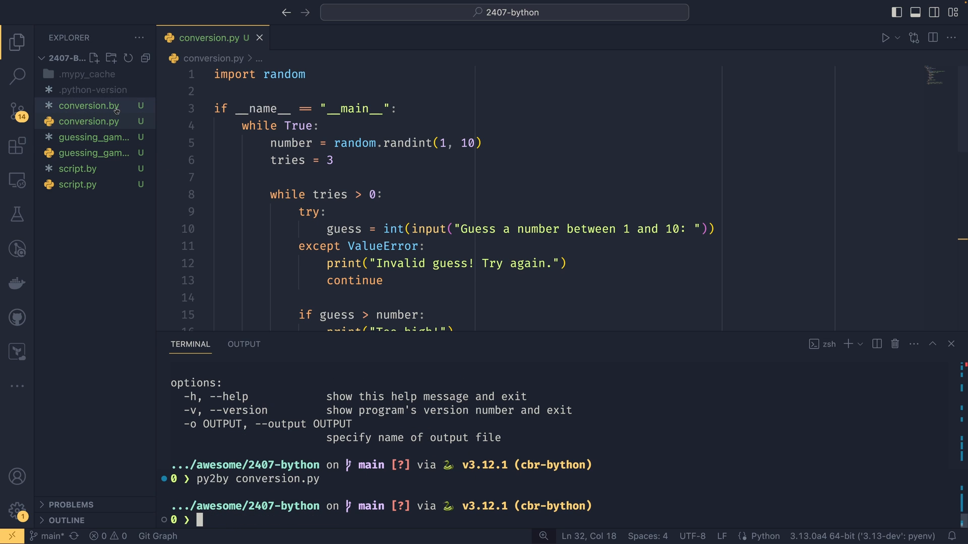
Step: Open conversion.by, highlight its main guard and True loop condition, and compare with conversion.py
{"action": "left_click", "coordinate": [88, 104]}
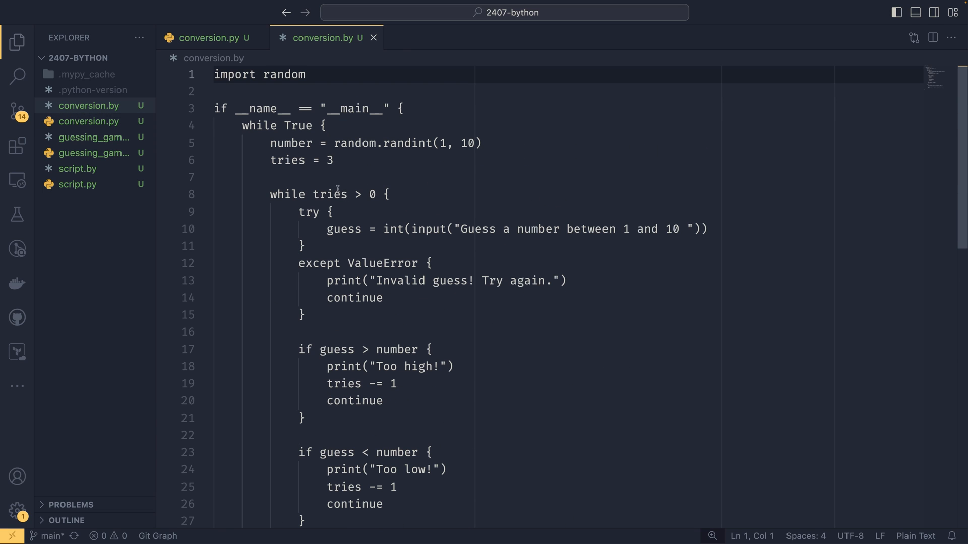
{"action": "left_click_drag", "start_coordinate": [239, 109], "coordinate": [388, 109]}
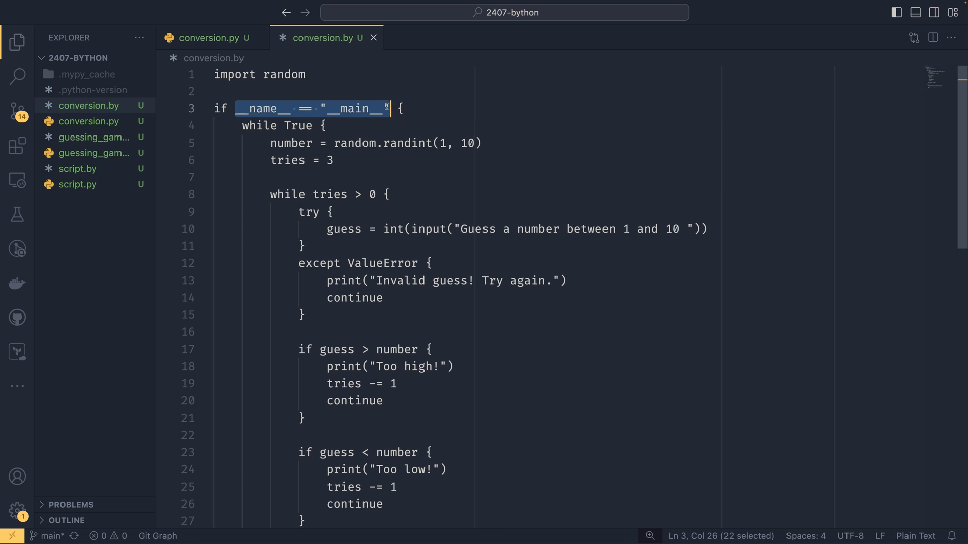
{"action": "double_click", "coordinate": [298, 126]}
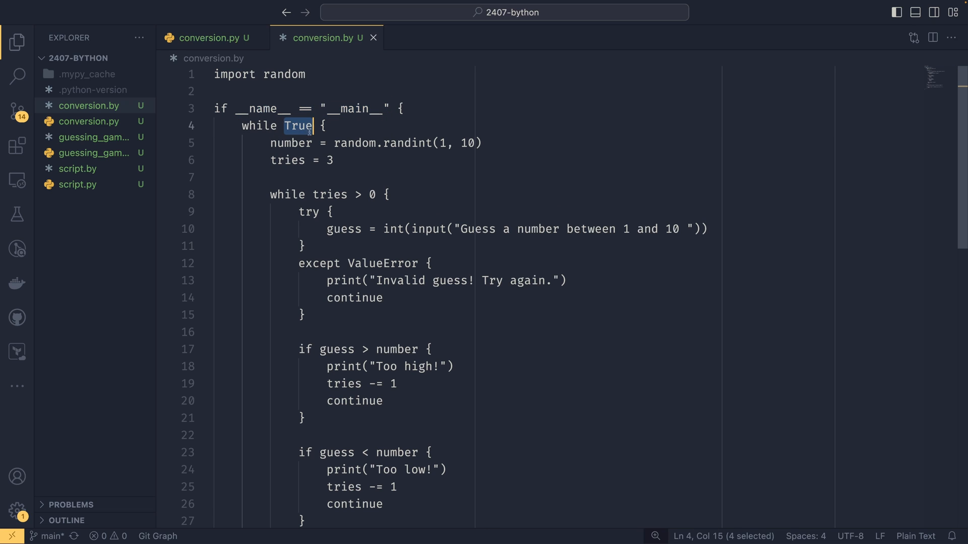
{"action": "left_click", "coordinate": [482, 142]}
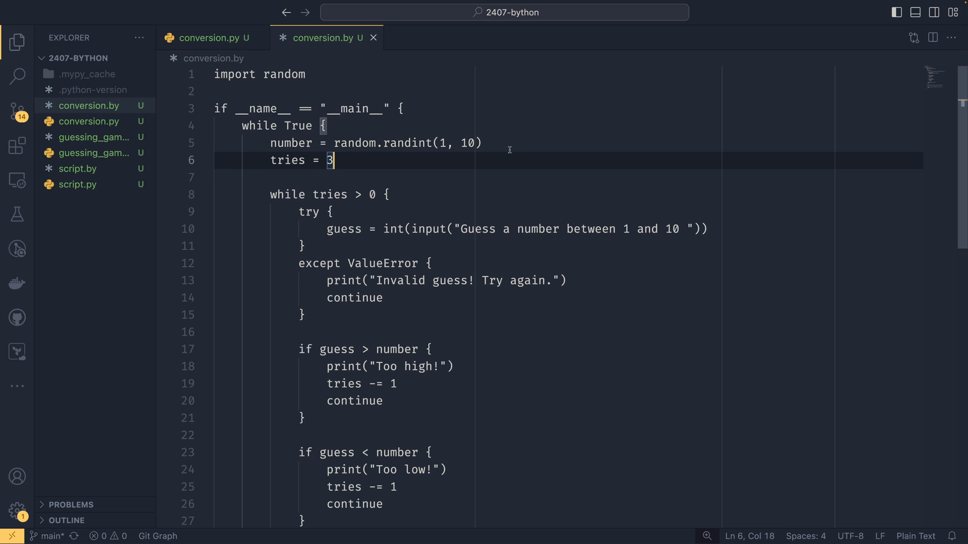
{"action": "left_click", "coordinate": [481, 143]}
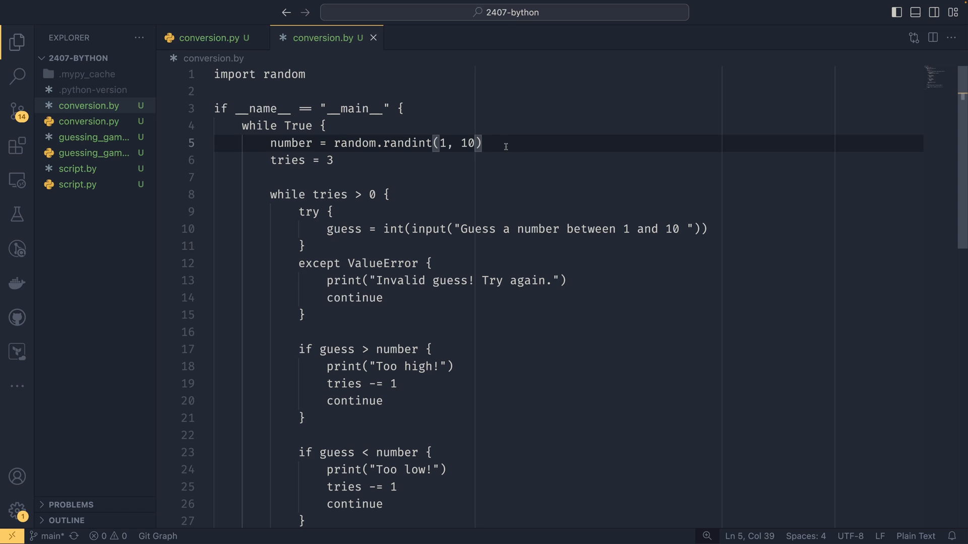
{"action": "scroll", "scroll_direction": "down", "scroll_amount": 3}
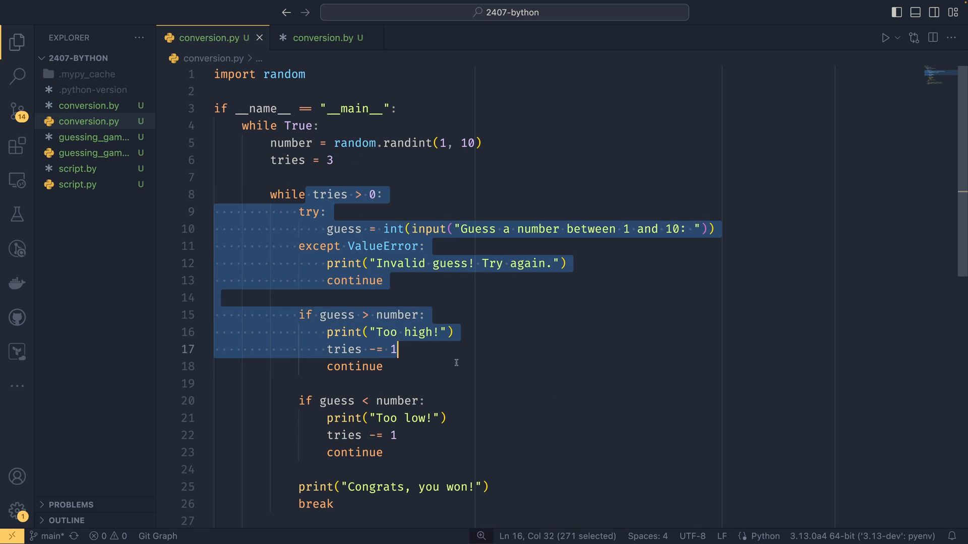
{"action": "left_click", "coordinate": [322, 38]}
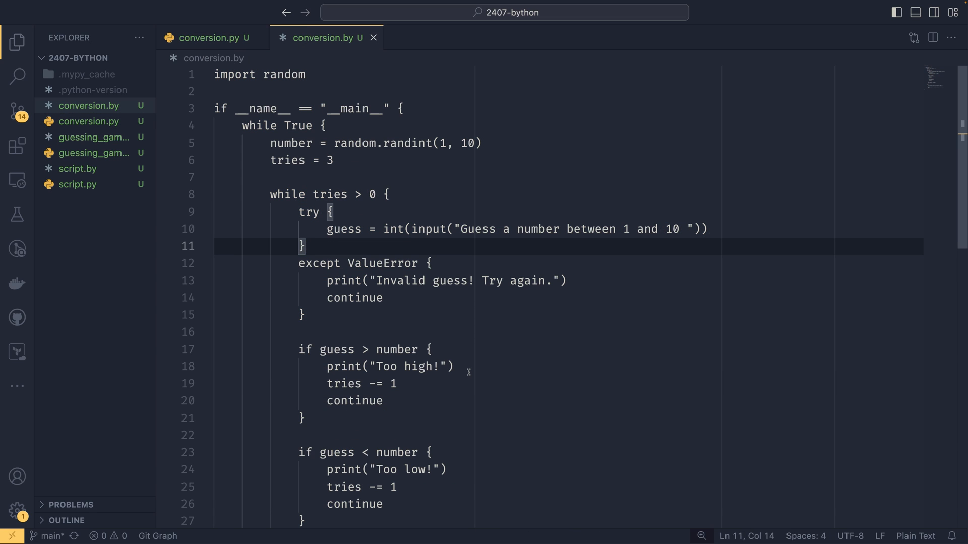